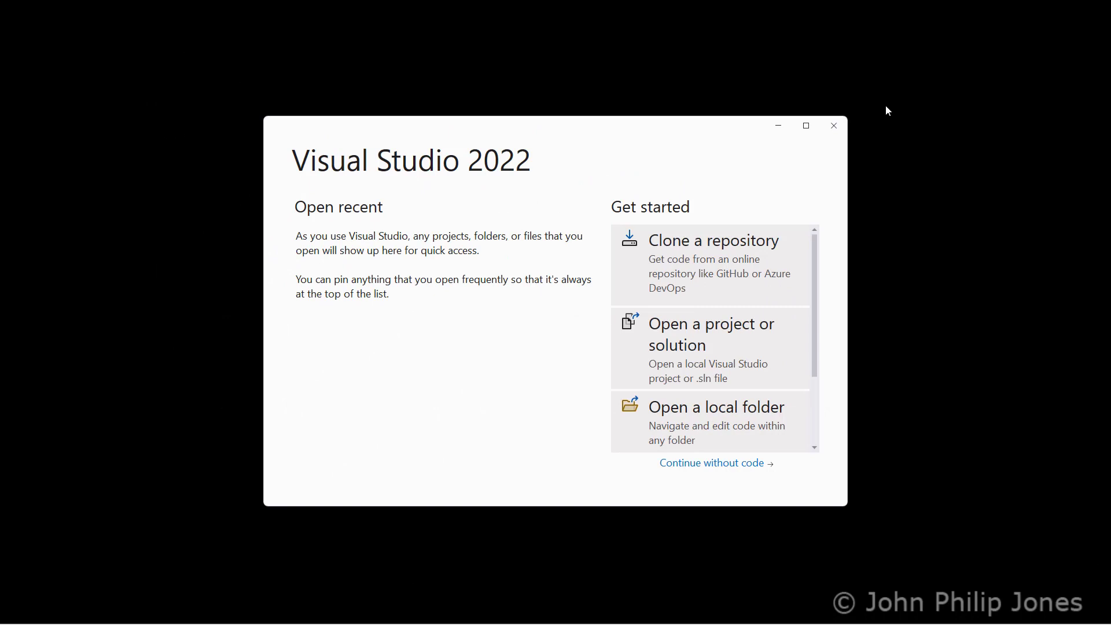
pyautogui.moveTo(895, 106)
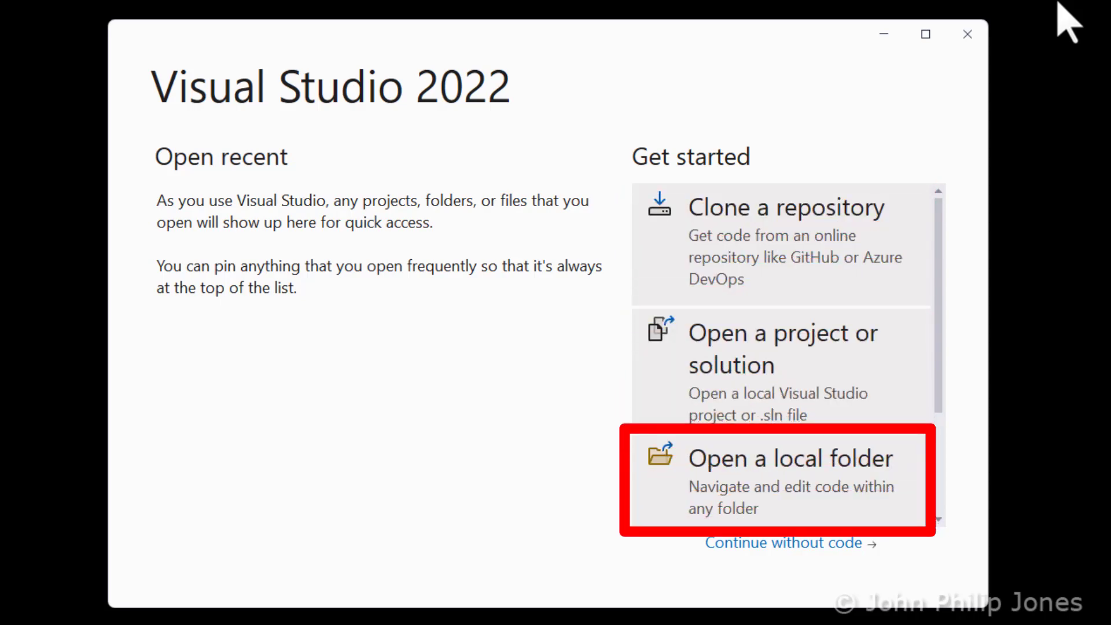
# Step: Scroll through the new-project template list past WPF, Windows Forms, MSTest and F# ASP.NET Core templates
pyautogui.scroll(-3)
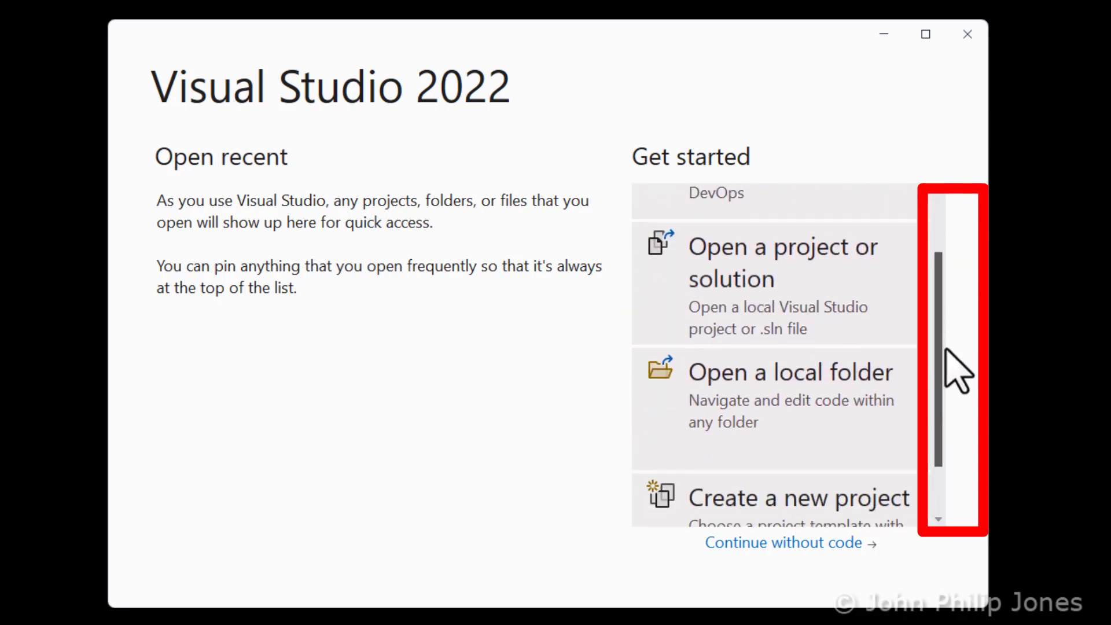
pyautogui.scroll(-3)
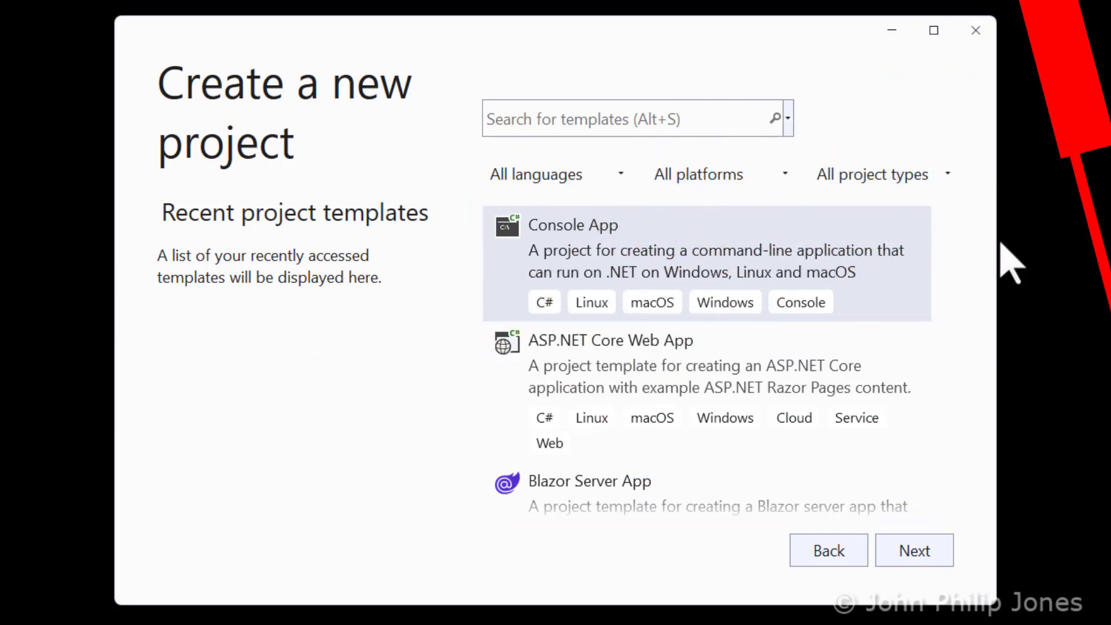
pyautogui.moveTo(955, 248)
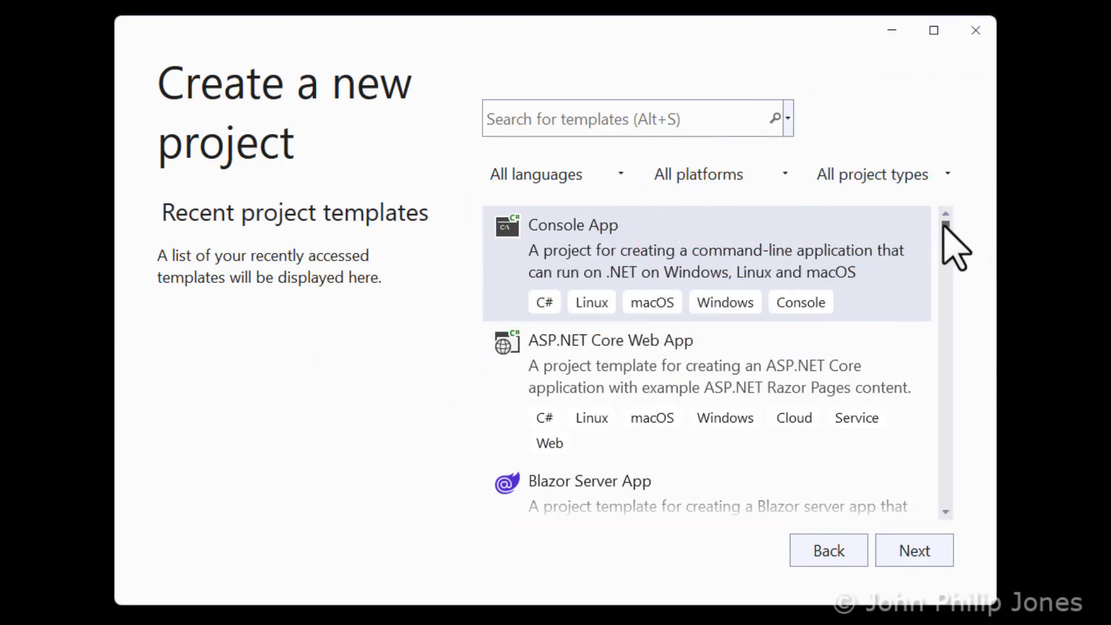
pyautogui.scroll(-3)
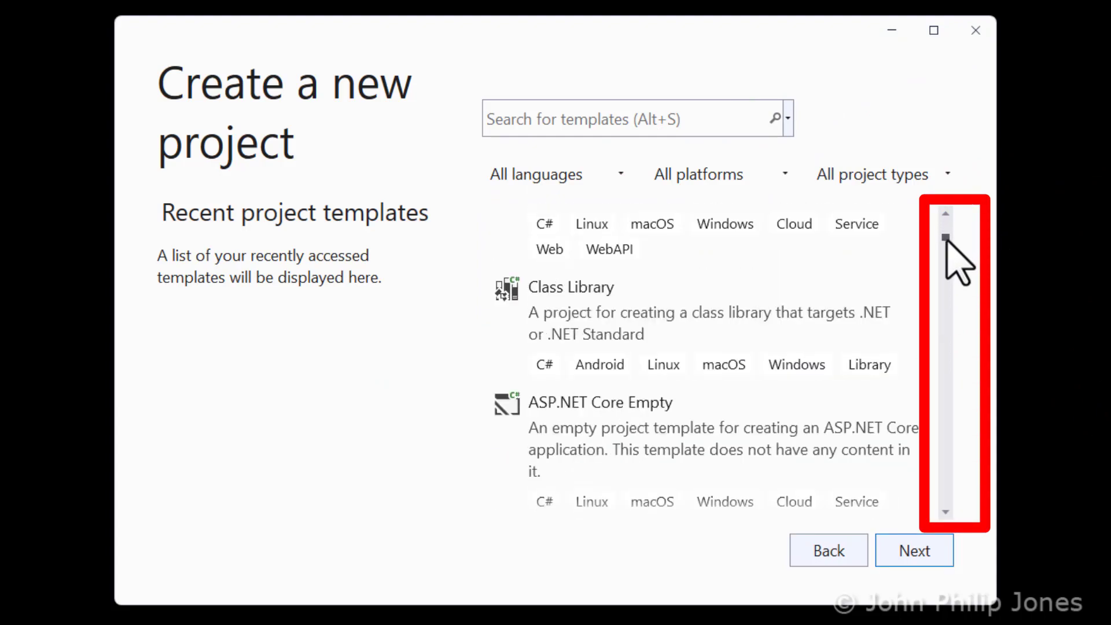
pyautogui.scroll(-3)
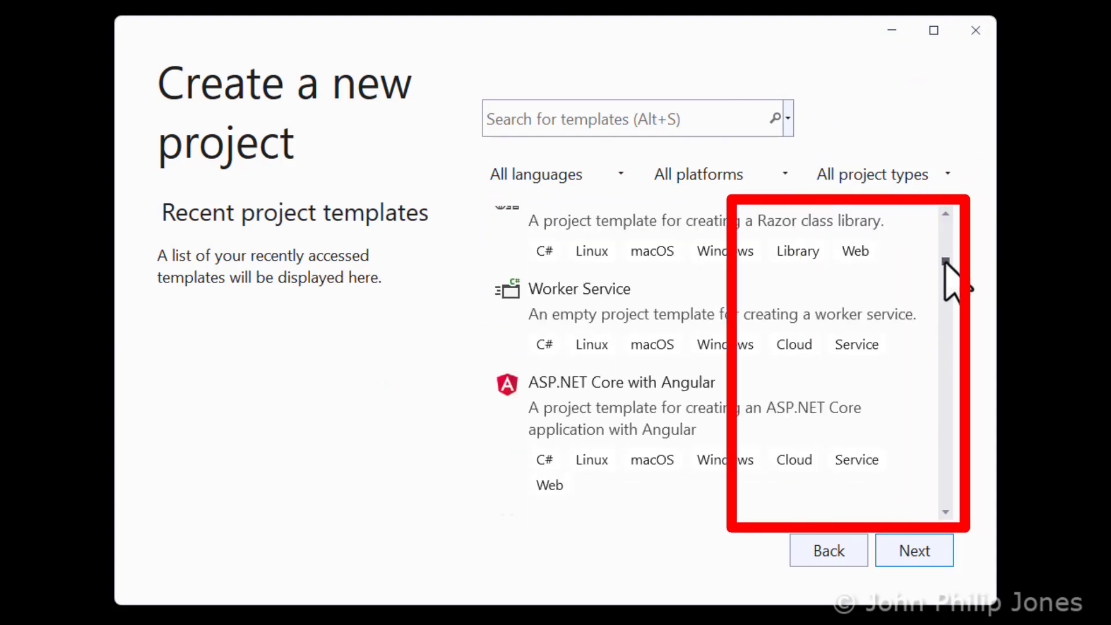
pyautogui.scroll(-3)
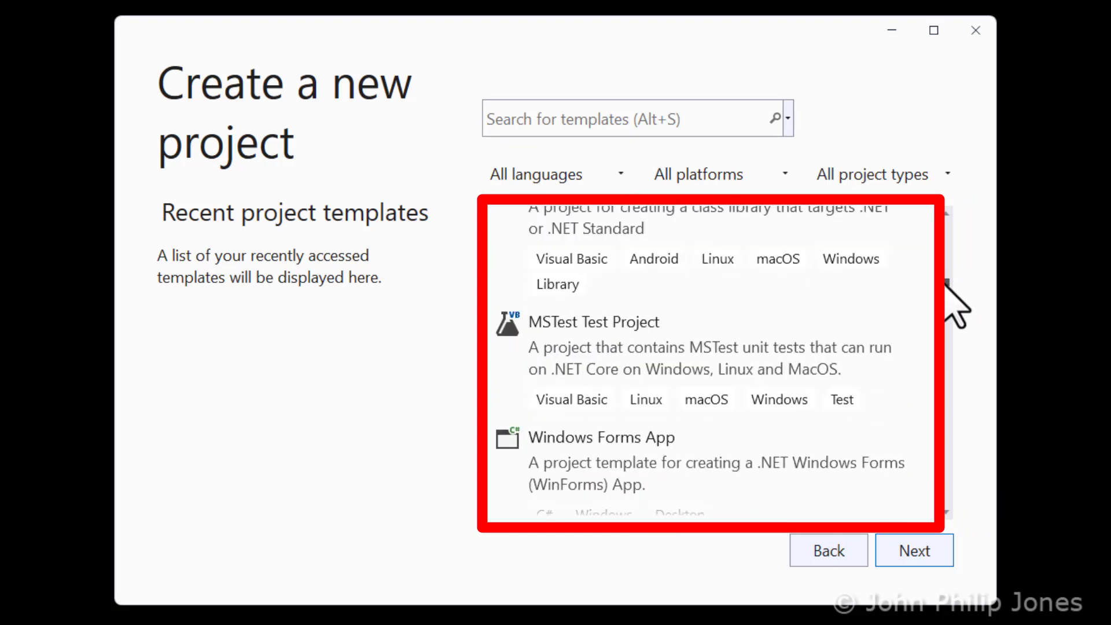
pyautogui.scroll(-3)
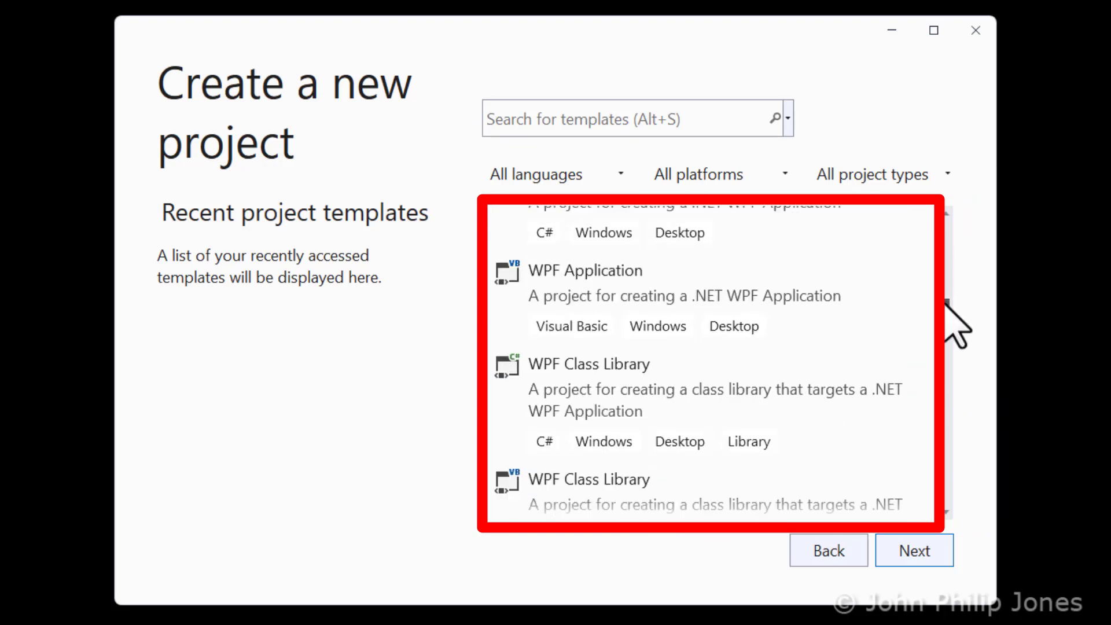
pyautogui.scroll(-3)
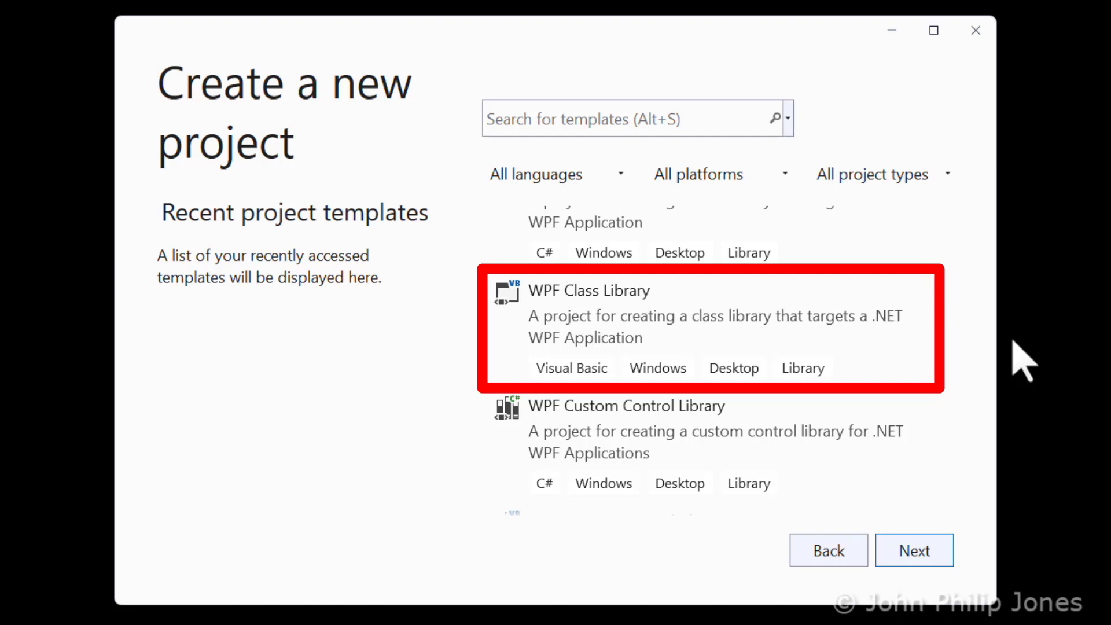
pyautogui.moveTo(974, 304)
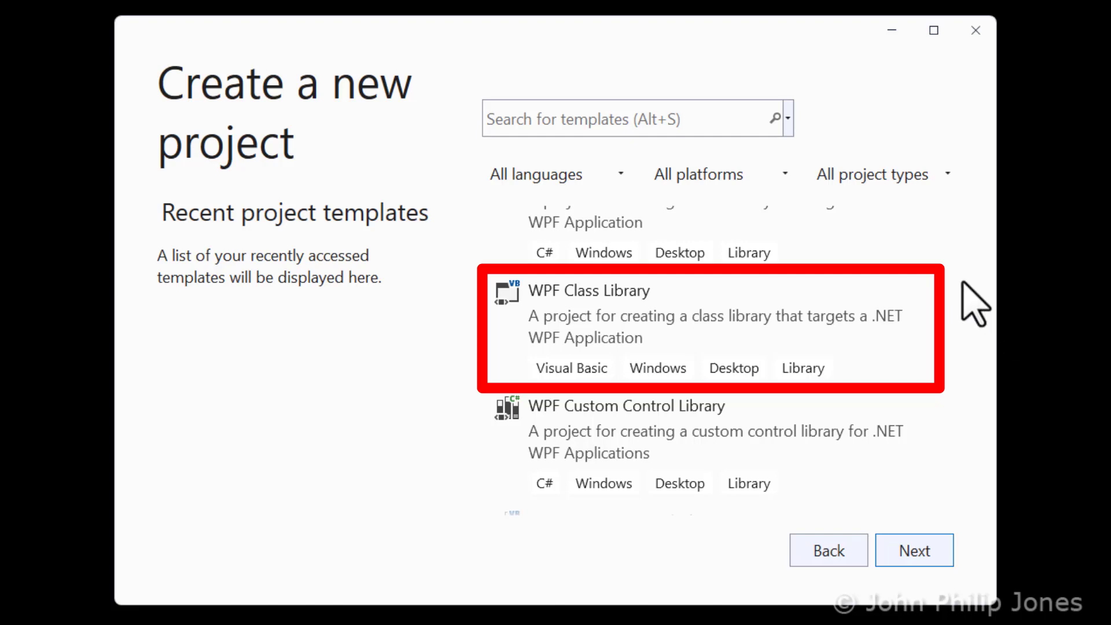
pyautogui.moveTo(957, 330)
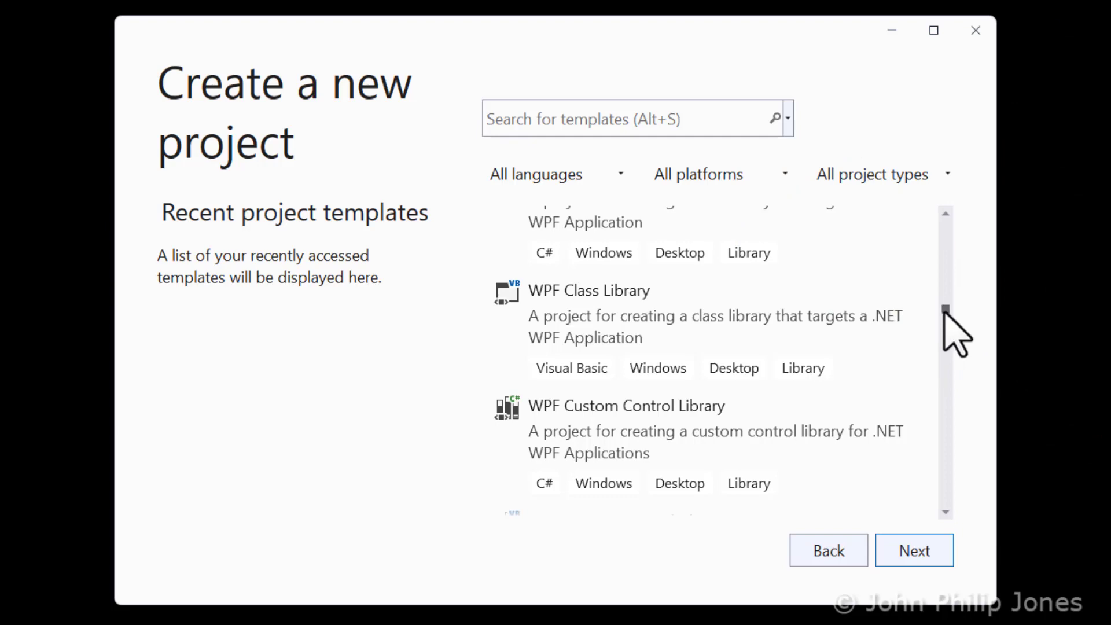
pyautogui.scroll(-3)
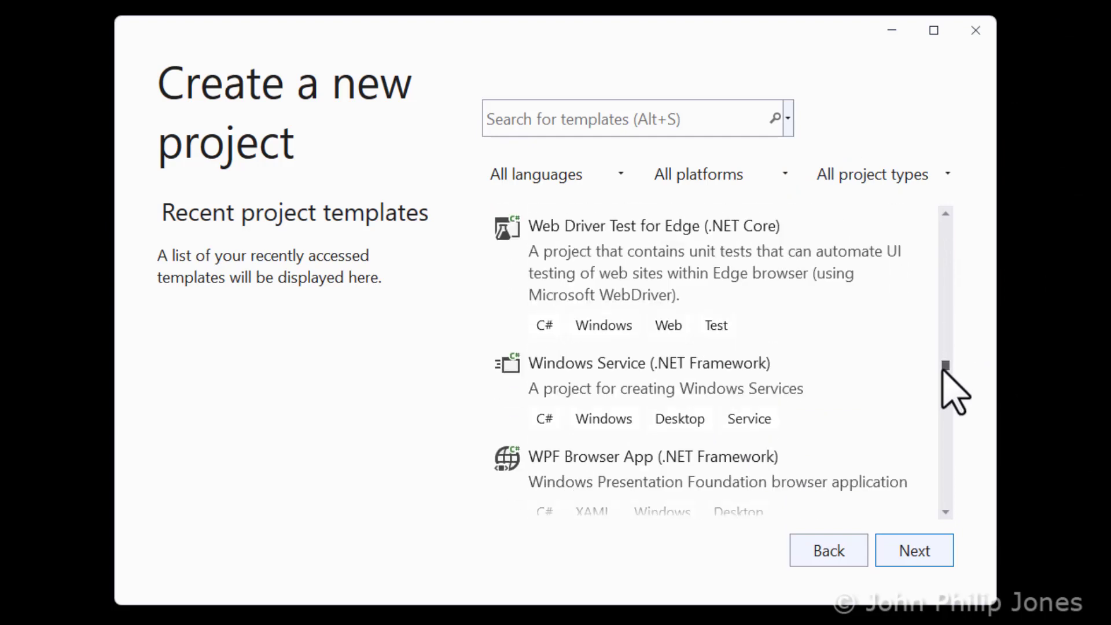
pyautogui.scroll(-3)
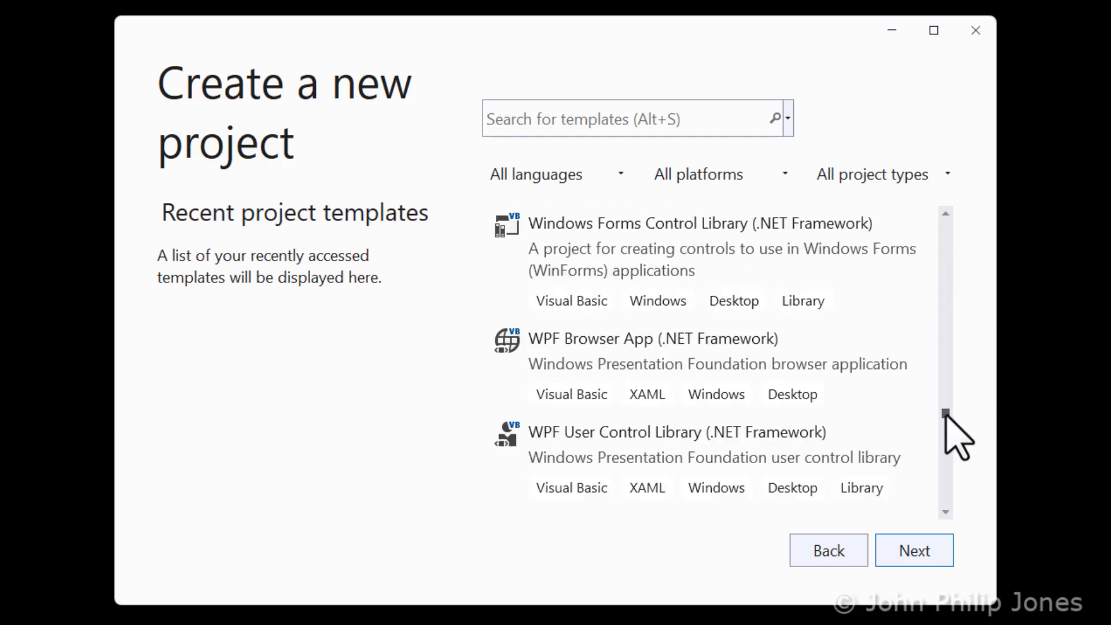
pyautogui.scroll(-3)
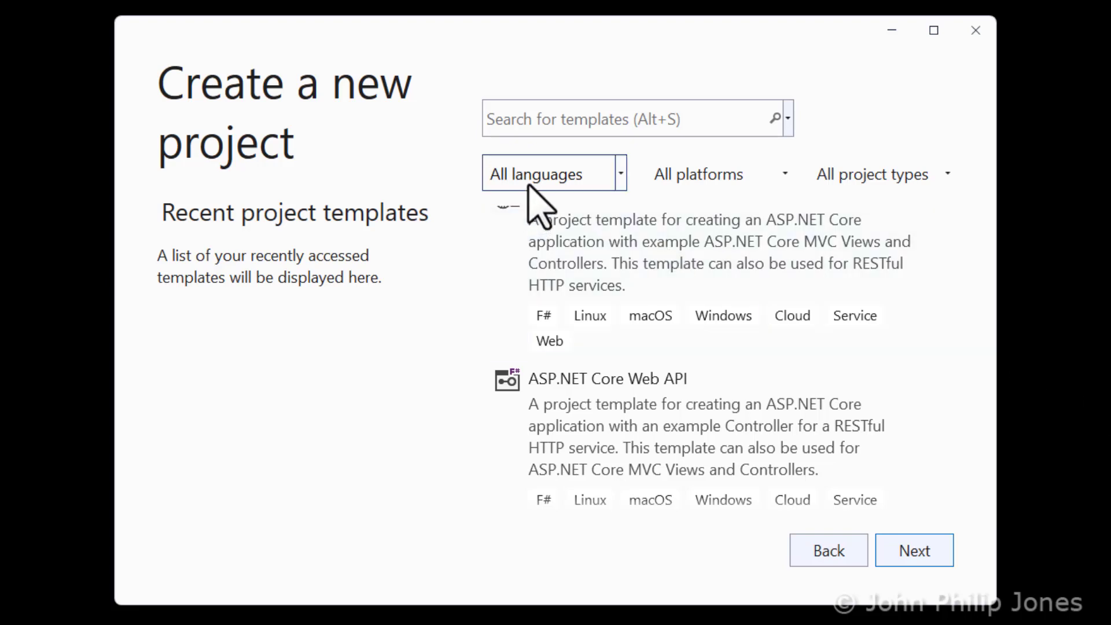
pyautogui.moveTo(544, 213)
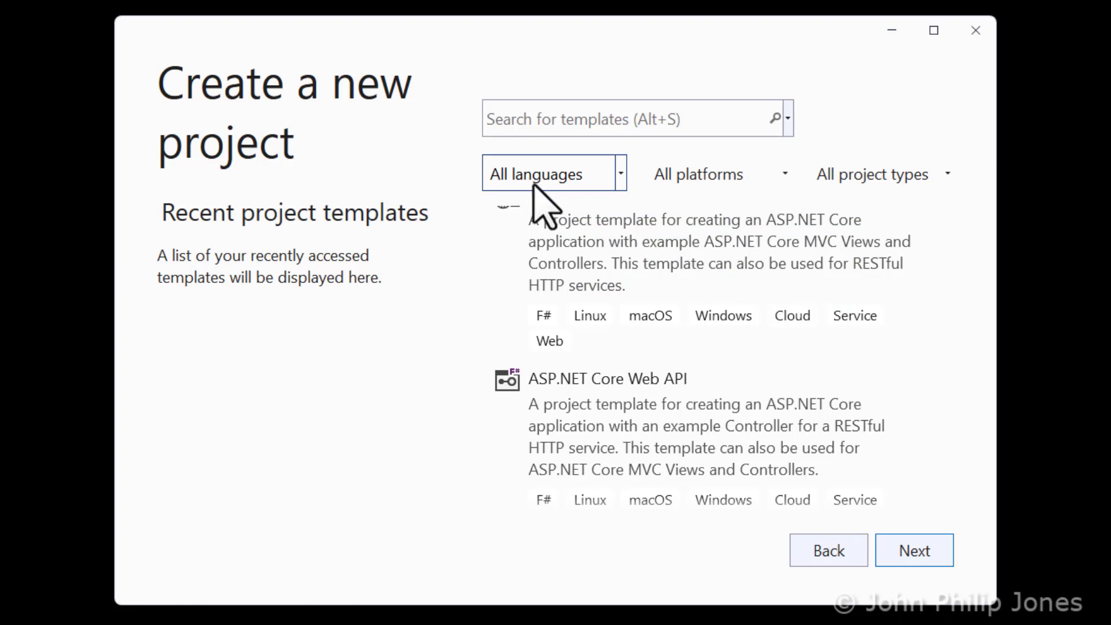
pyautogui.moveTo(624, 188)
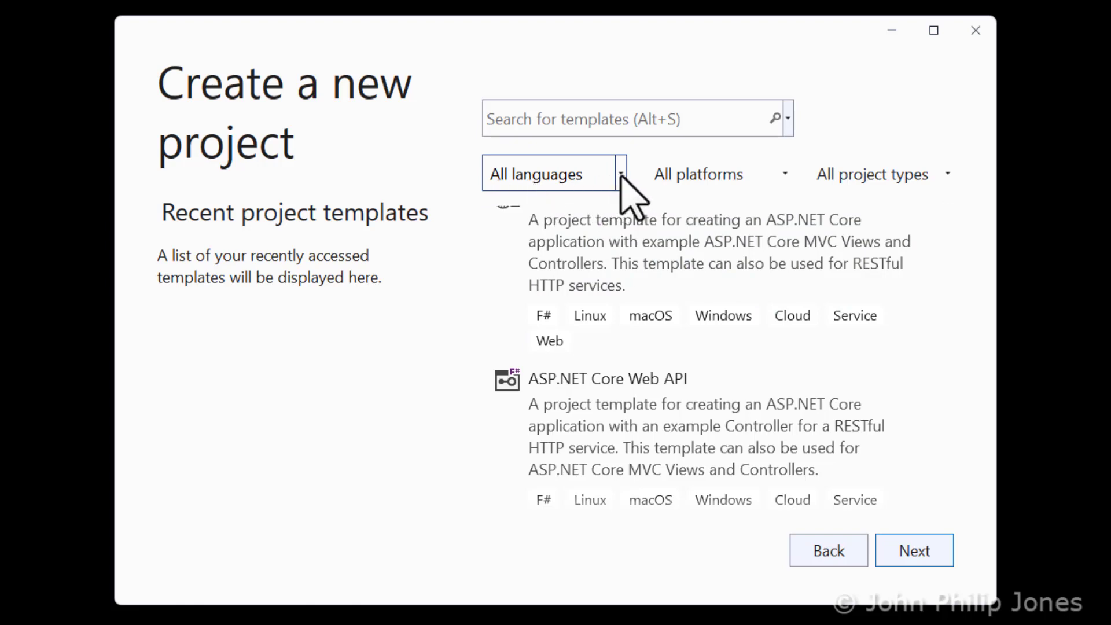
# Step: Filter the template list to the Visual Basic language
pyautogui.click(622, 174)
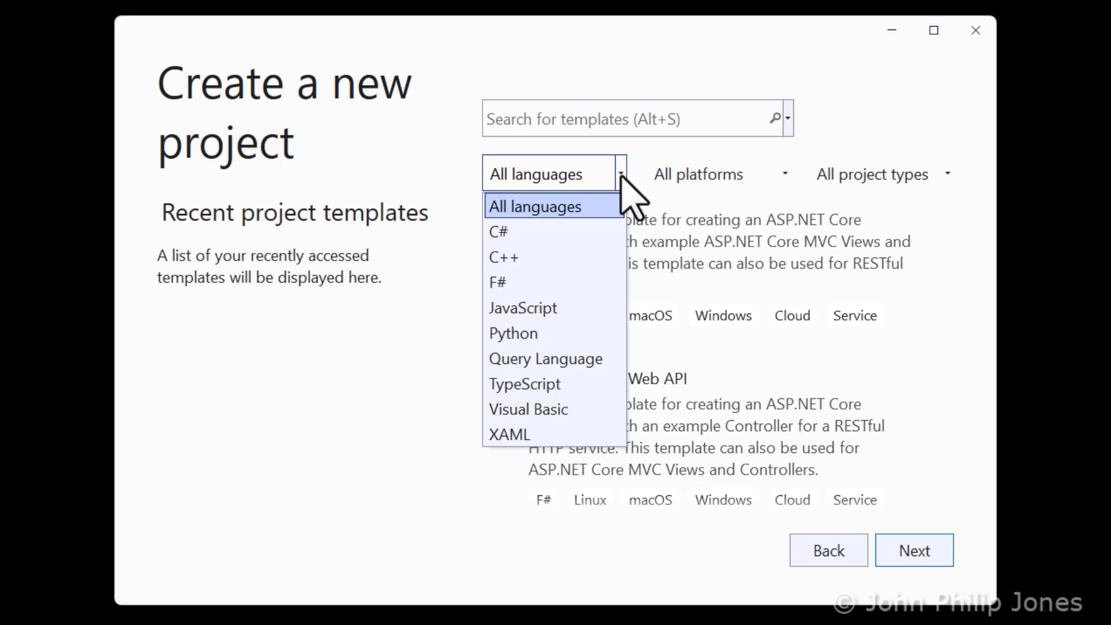
pyautogui.moveTo(611, 232)
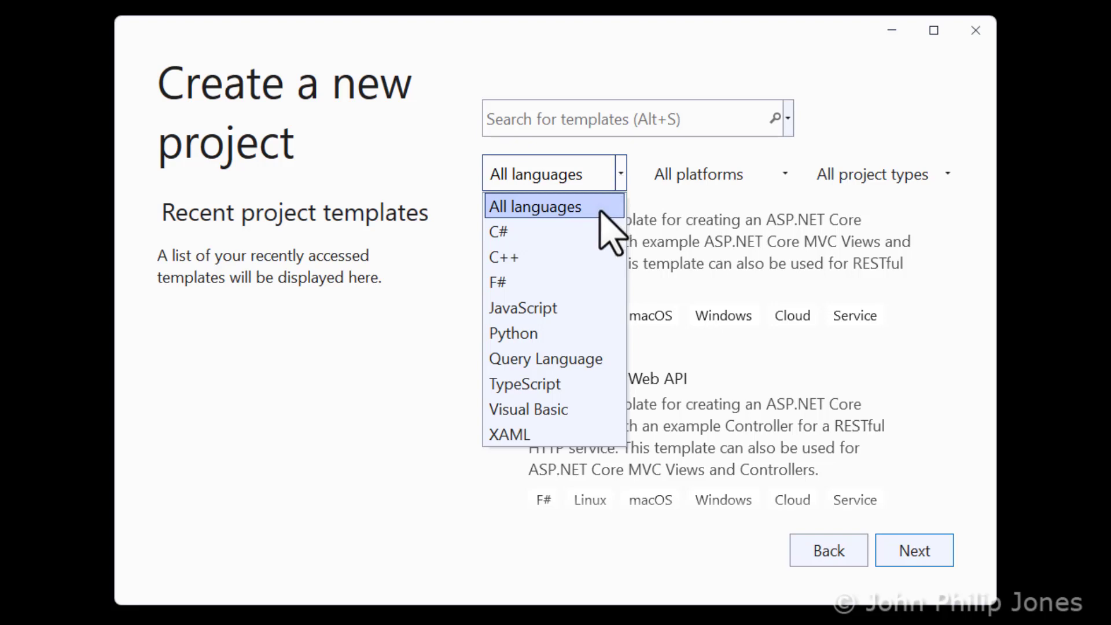
pyautogui.moveTo(553, 231)
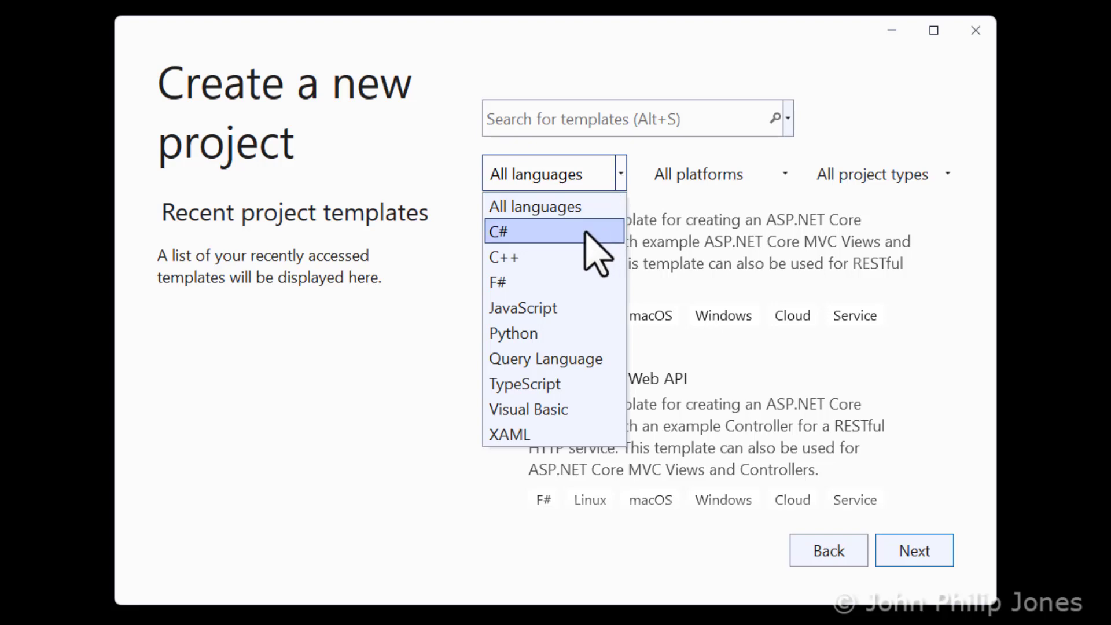
pyautogui.moveTo(554, 409)
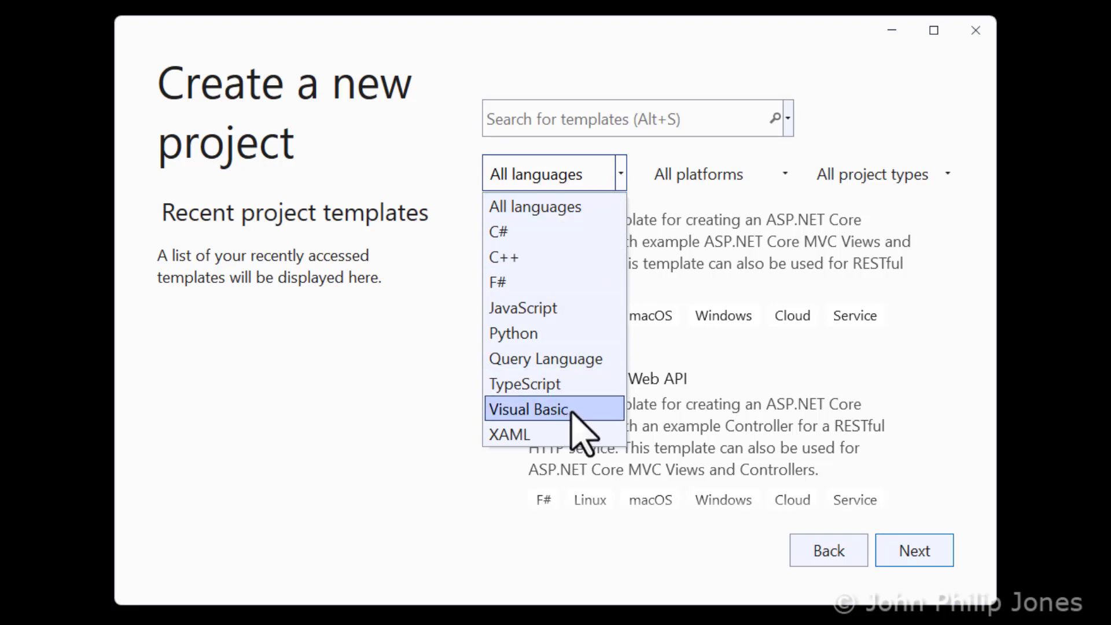
pyautogui.moveTo(581, 428)
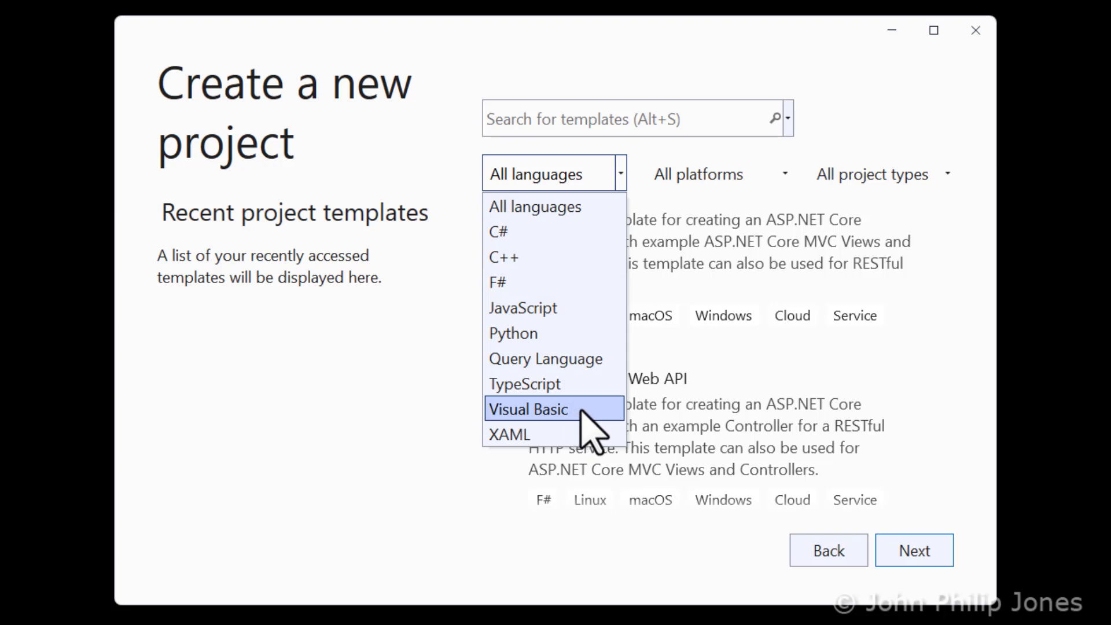
pyautogui.click(527, 408)
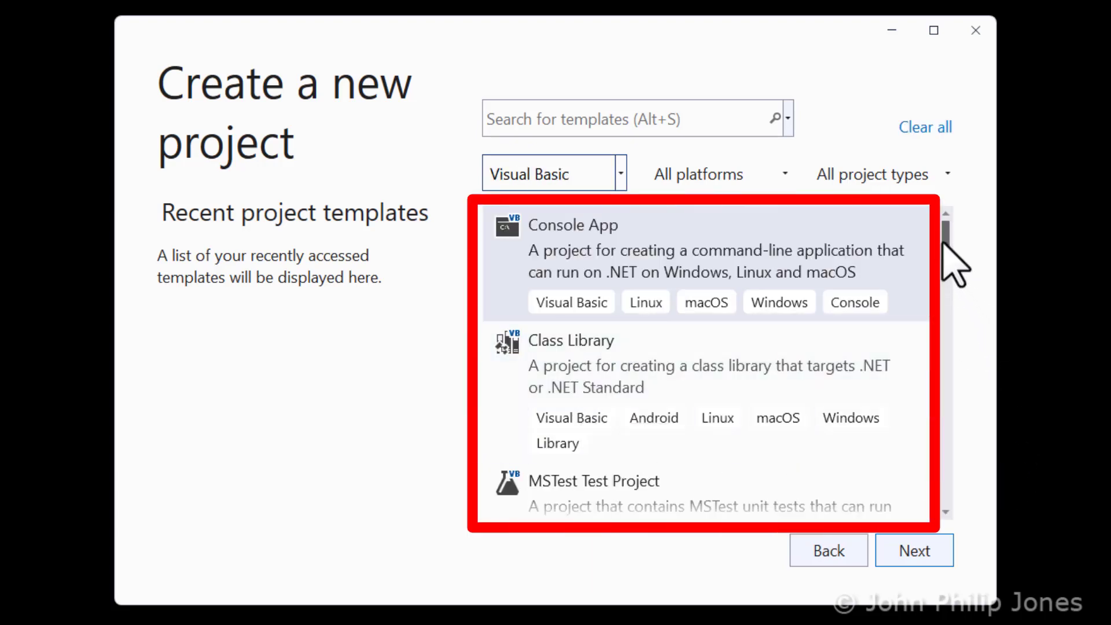
pyautogui.scroll(-3)
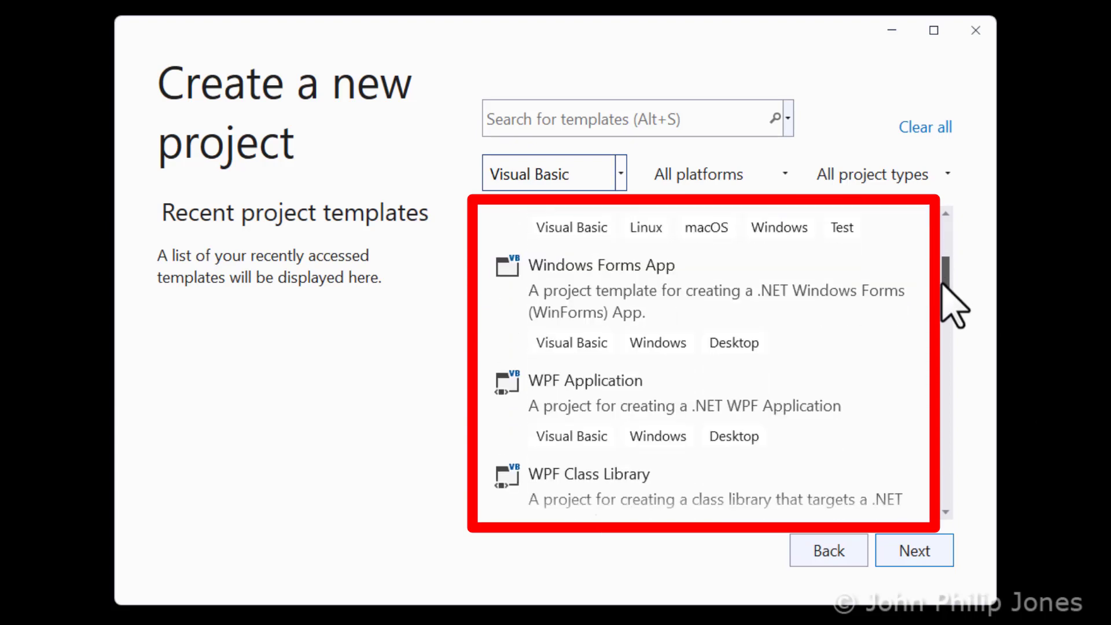
pyautogui.scroll(-3)
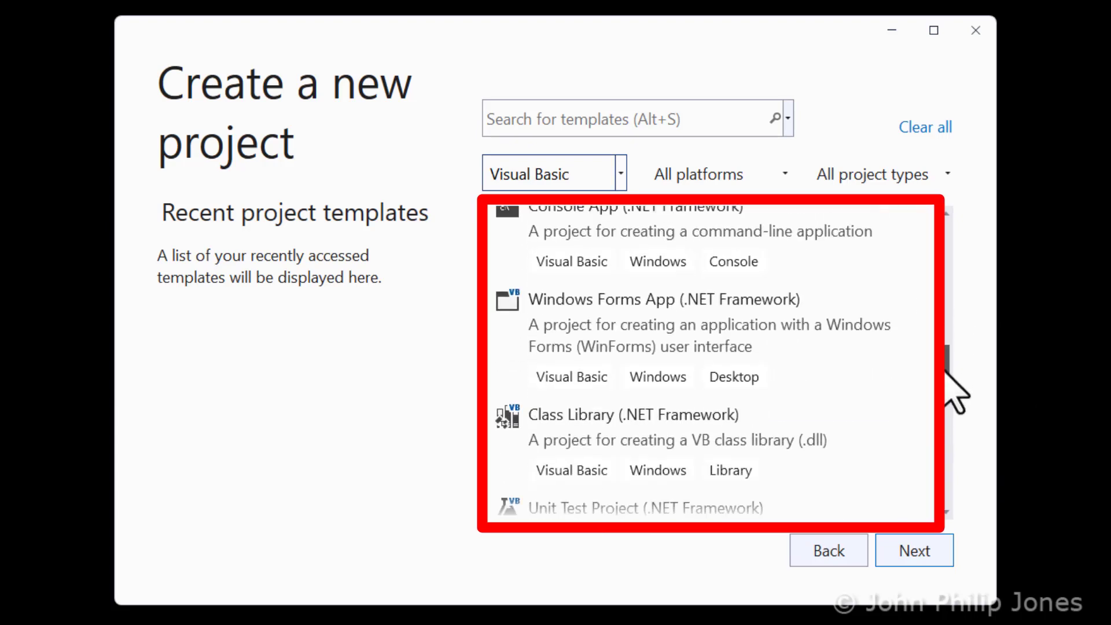
pyautogui.scroll(-3)
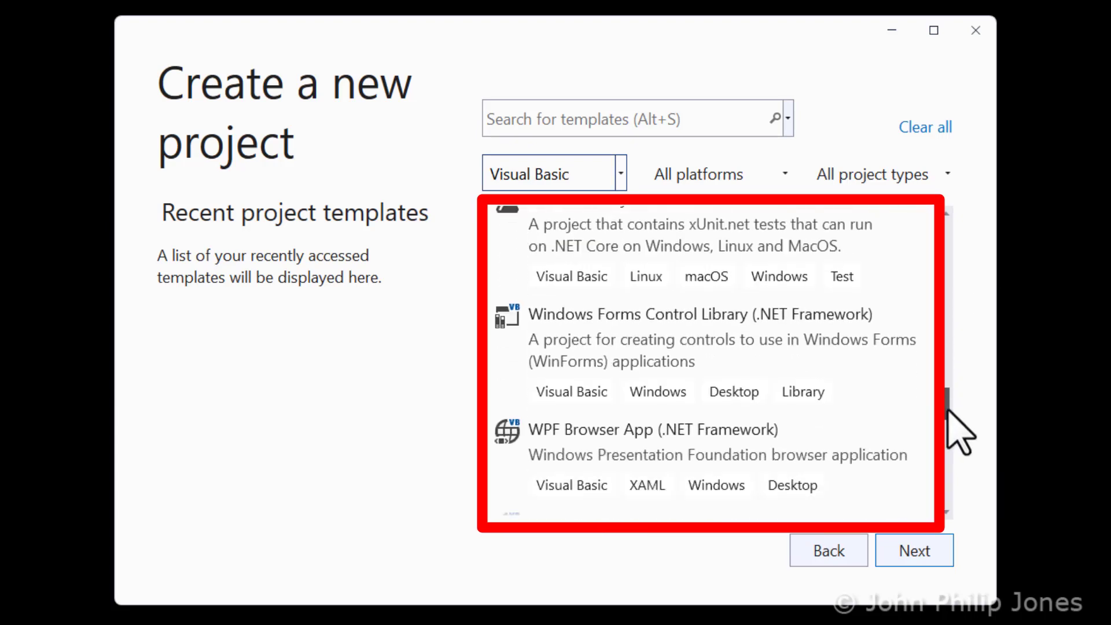
pyautogui.scroll(-3)
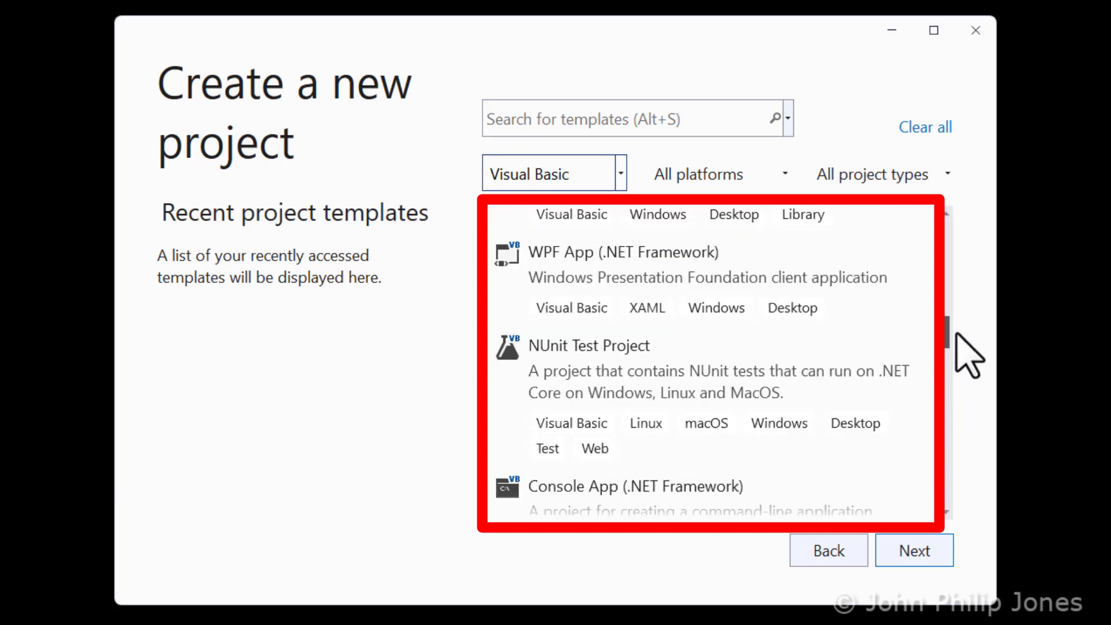
pyautogui.scroll(-3)
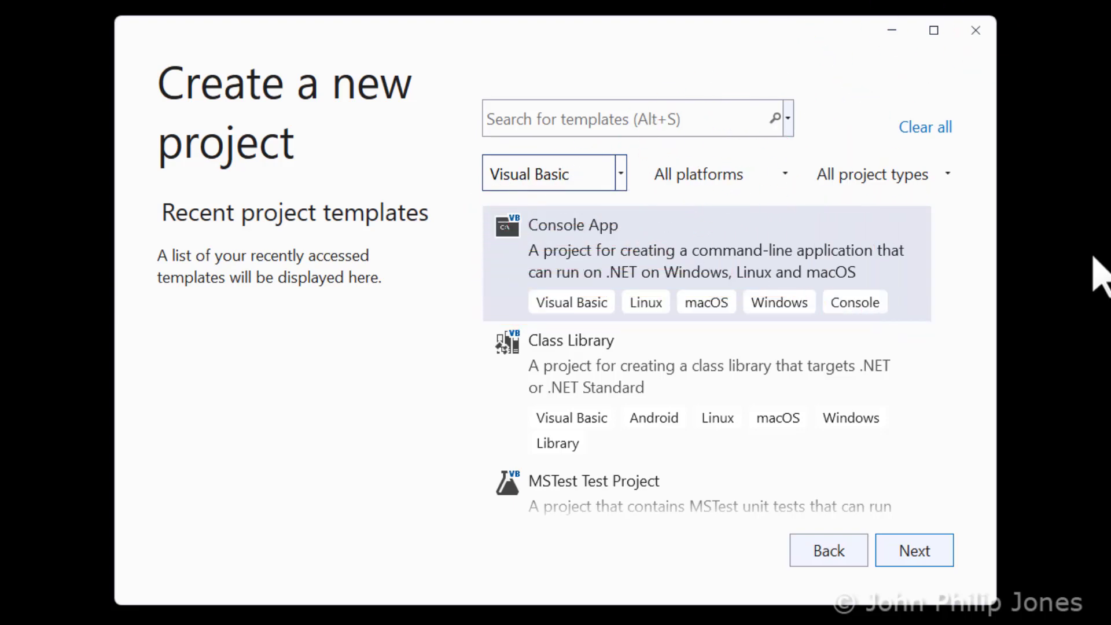
pyautogui.moveTo(722, 163)
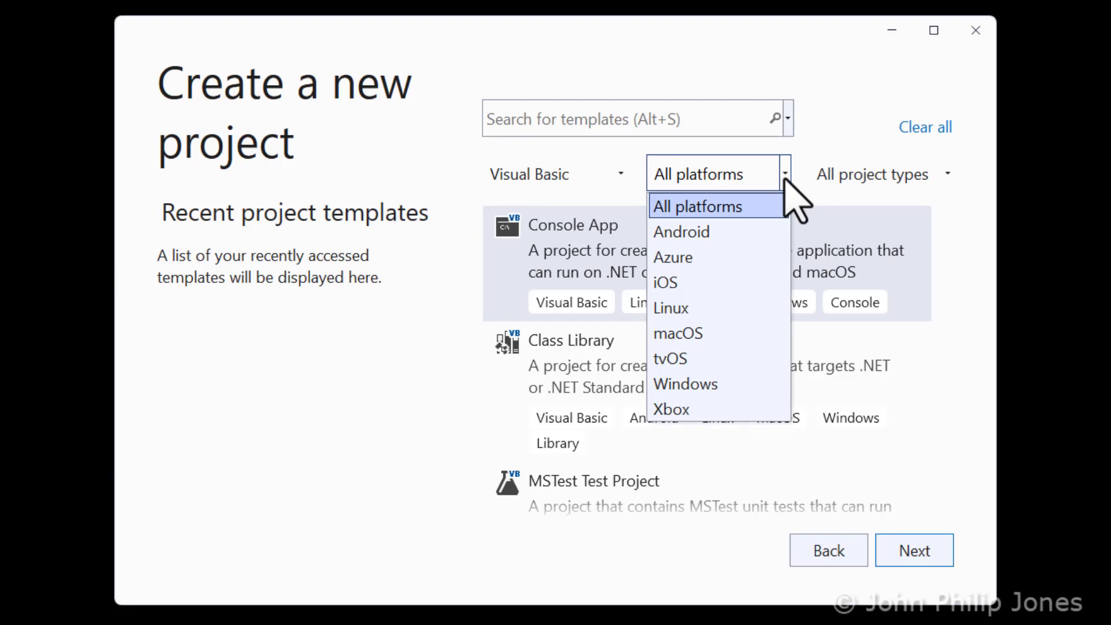
pyautogui.moveTo(681, 232)
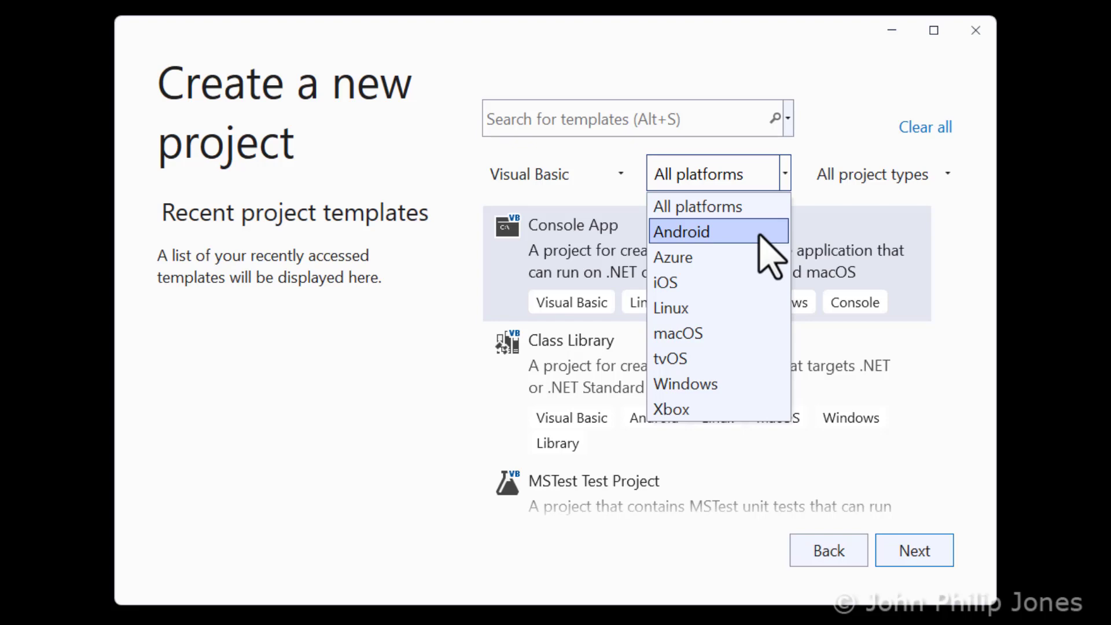
pyautogui.moveTo(685, 383)
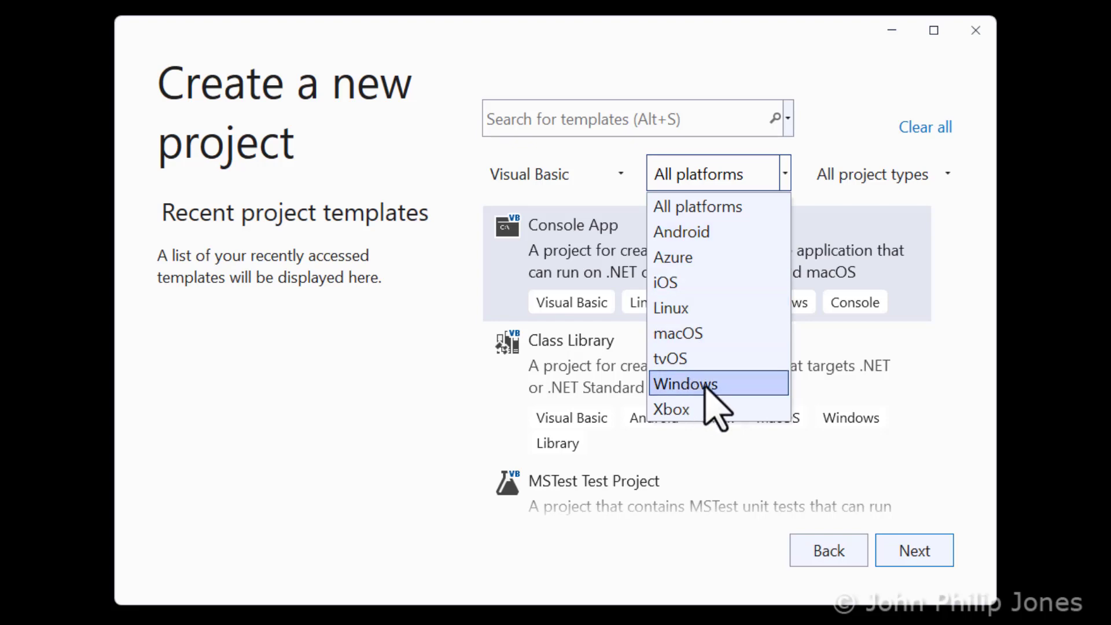
pyautogui.moveTo(744, 407)
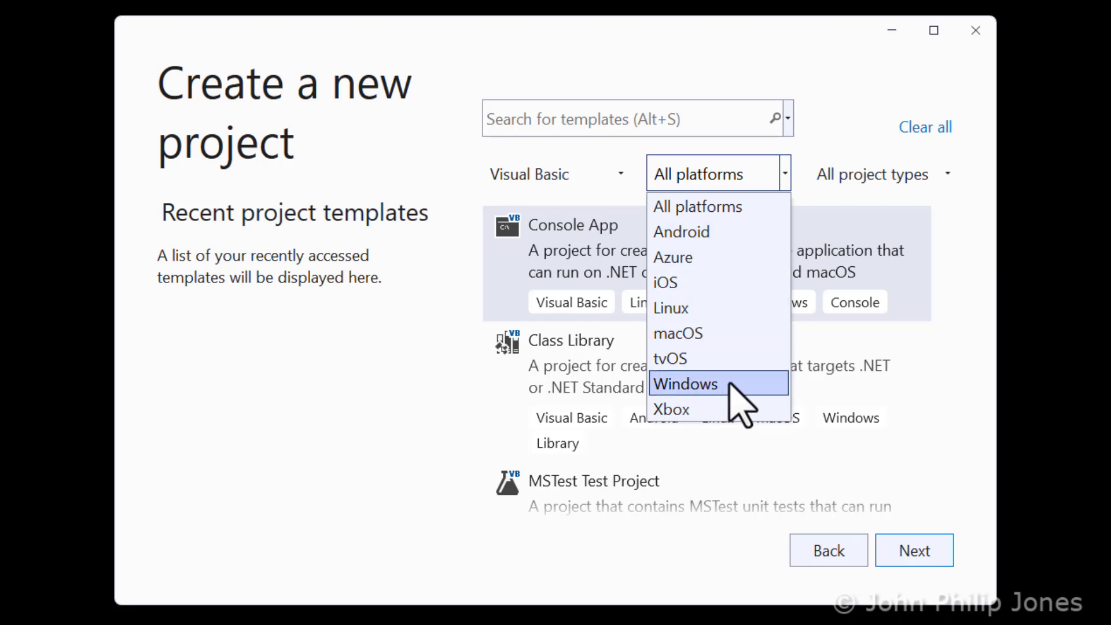
# Step: Filter the templates to the Windows platform and look through the remaining Visual Basic templates
pyautogui.click(684, 384)
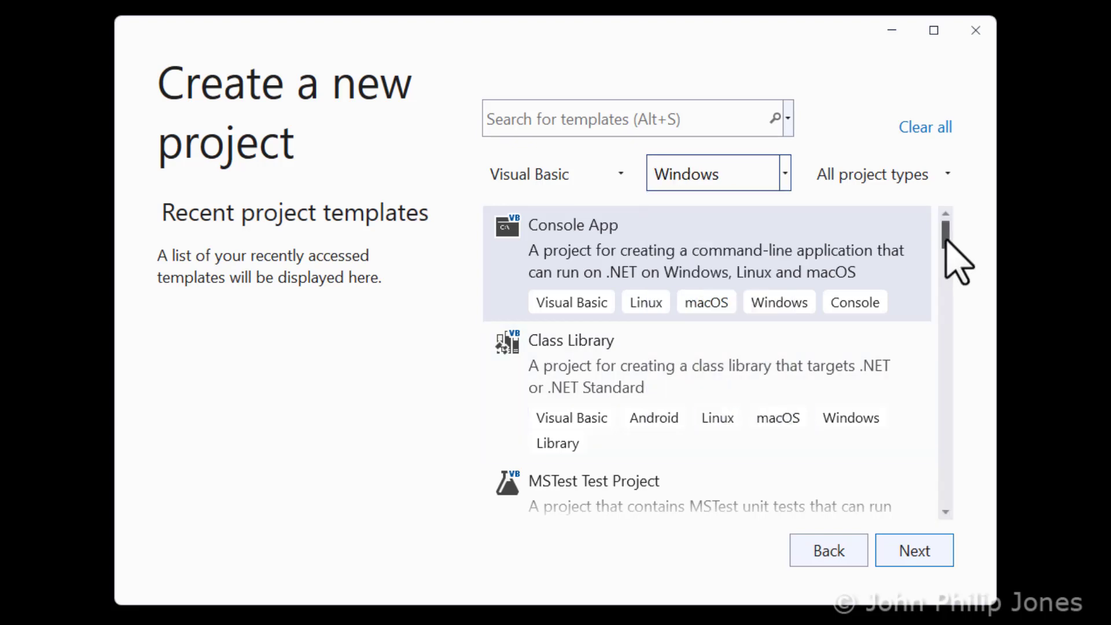
pyautogui.scroll(-3)
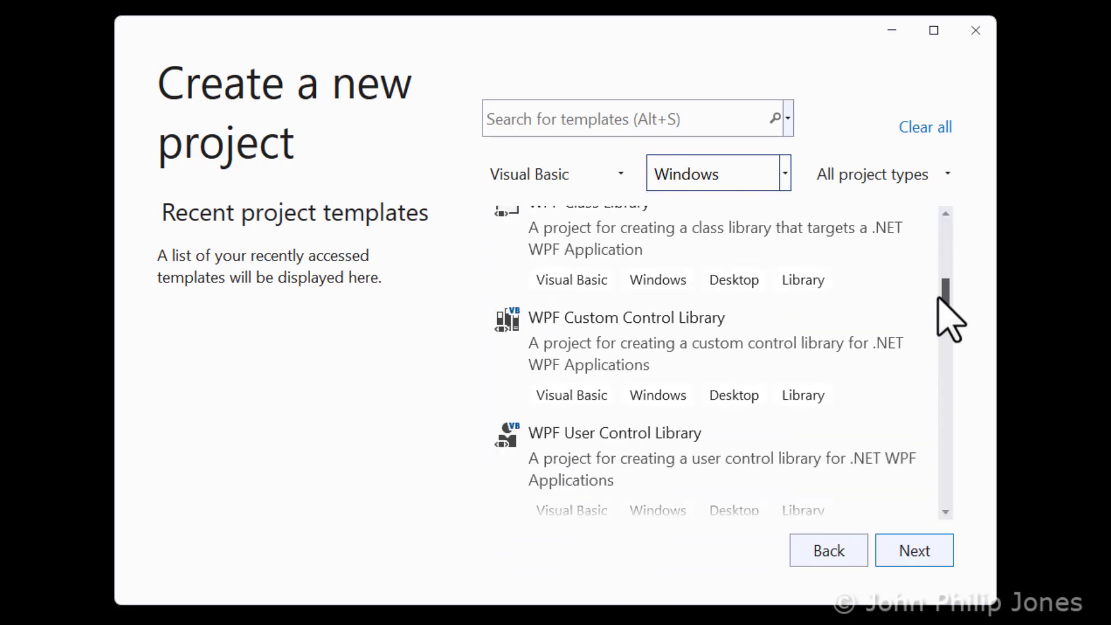
pyautogui.scroll(-3)
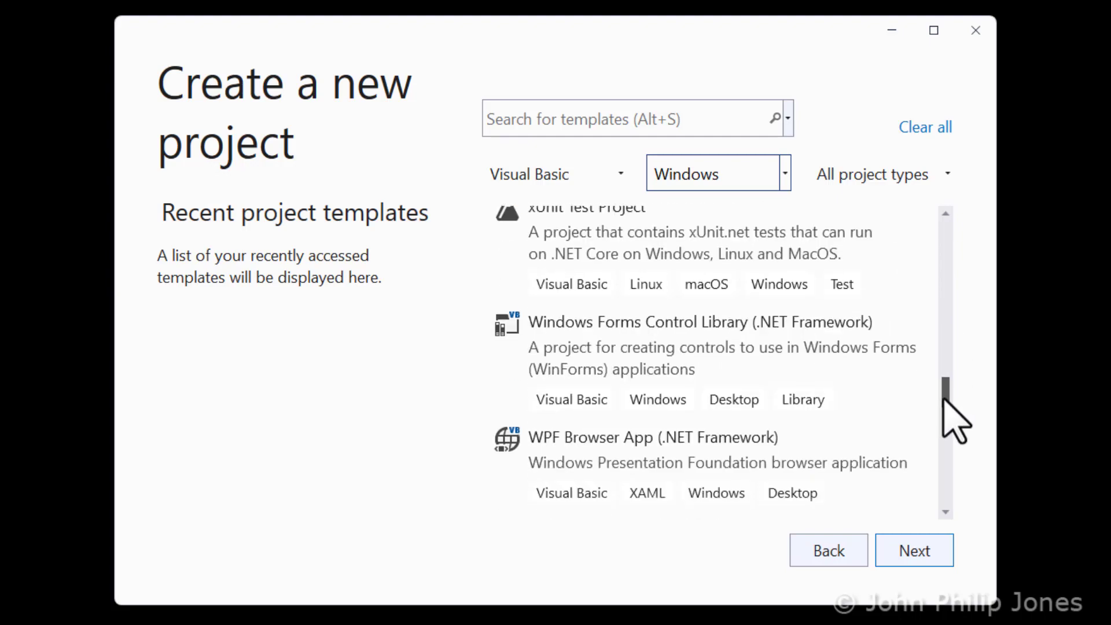
pyautogui.scroll(-3)
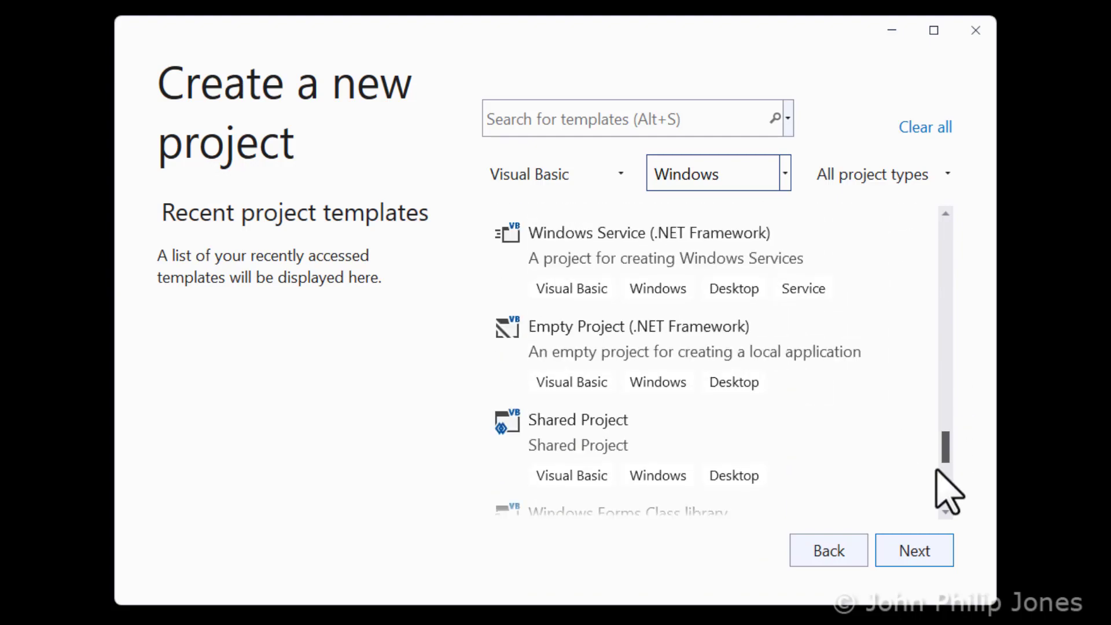
pyautogui.scroll(3)
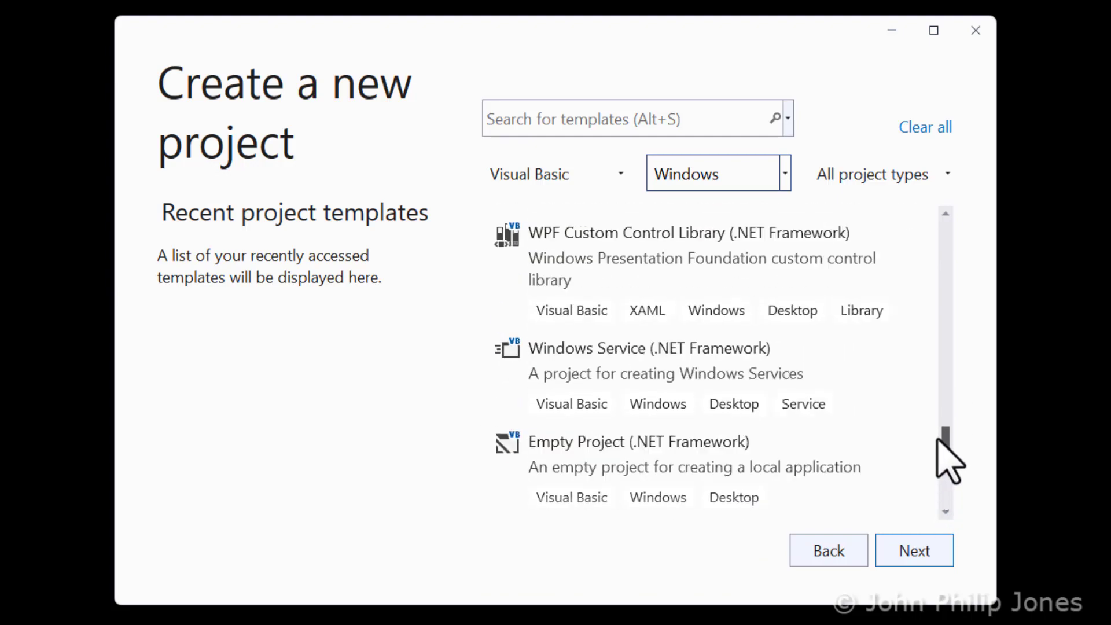
pyautogui.scroll(3)
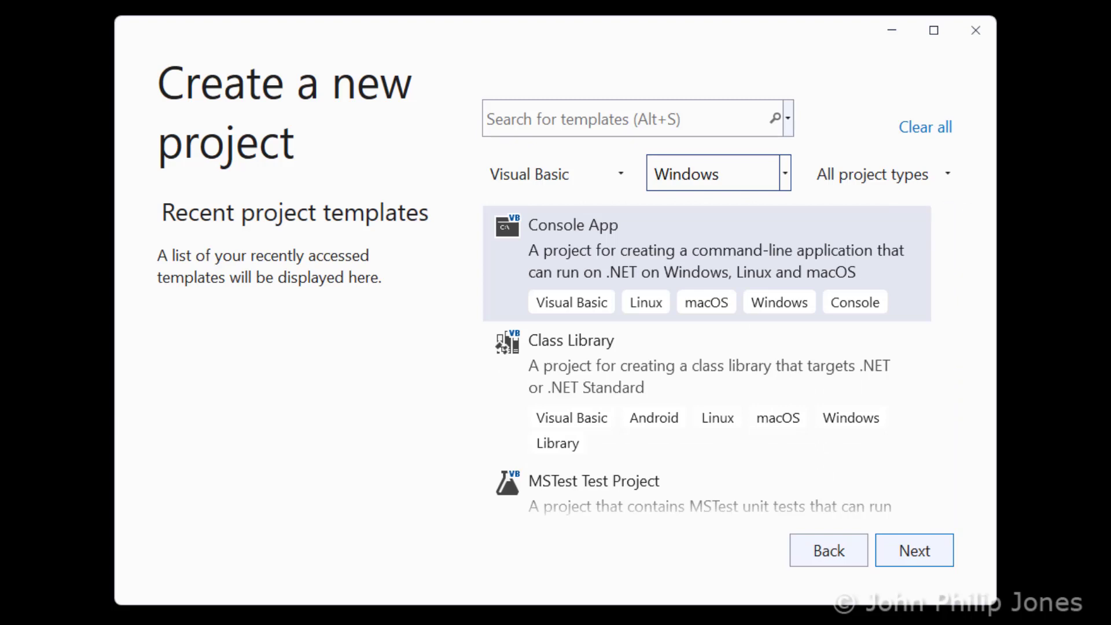
pyautogui.moveTo(949, 174)
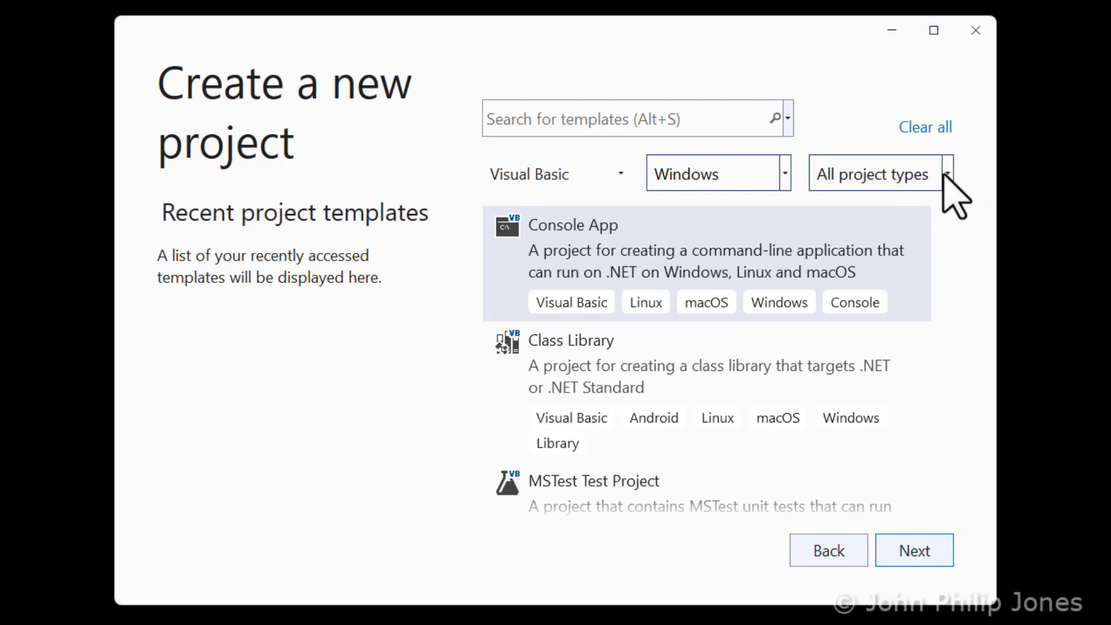
# Step: Expand the project-type filter listing Console, Desktop, Library, Test and Web
pyautogui.click(878, 174)
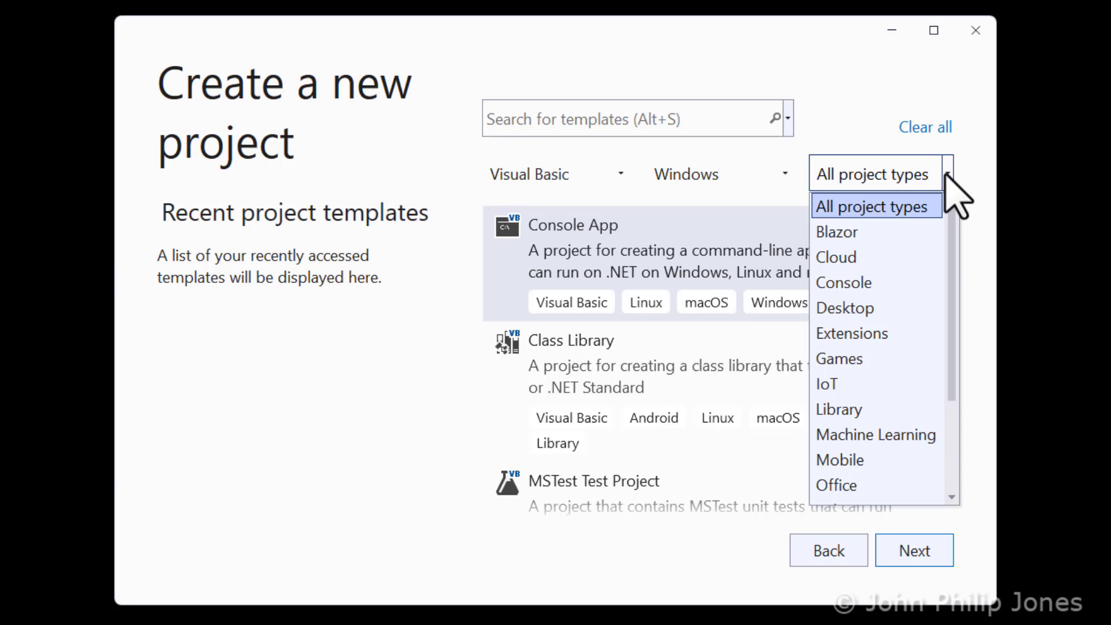
pyautogui.scroll(-3)
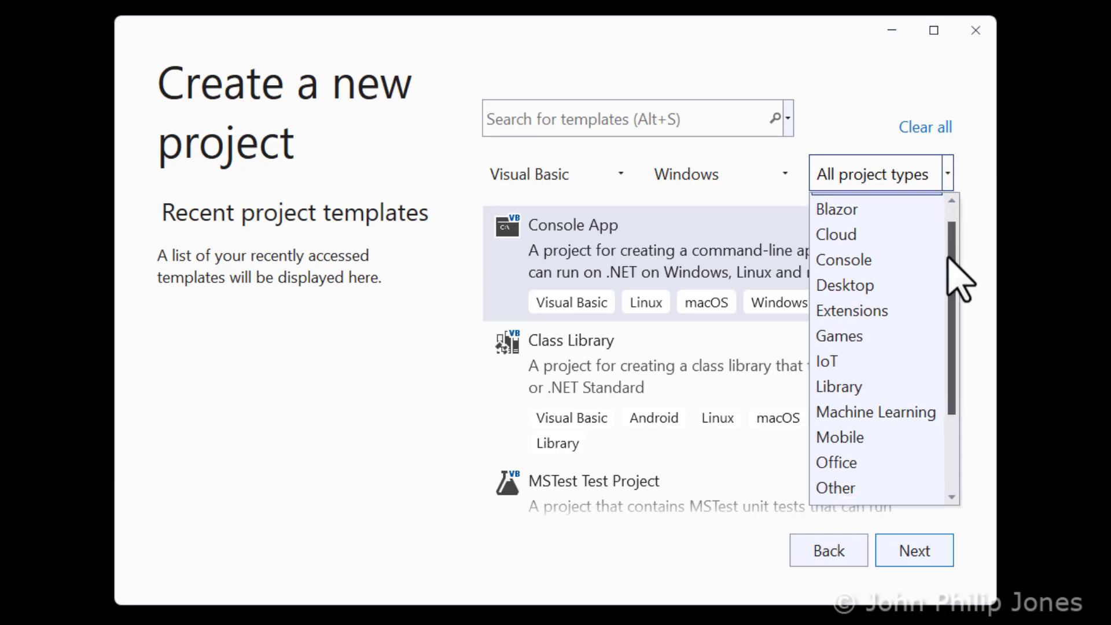
pyautogui.scroll(-3)
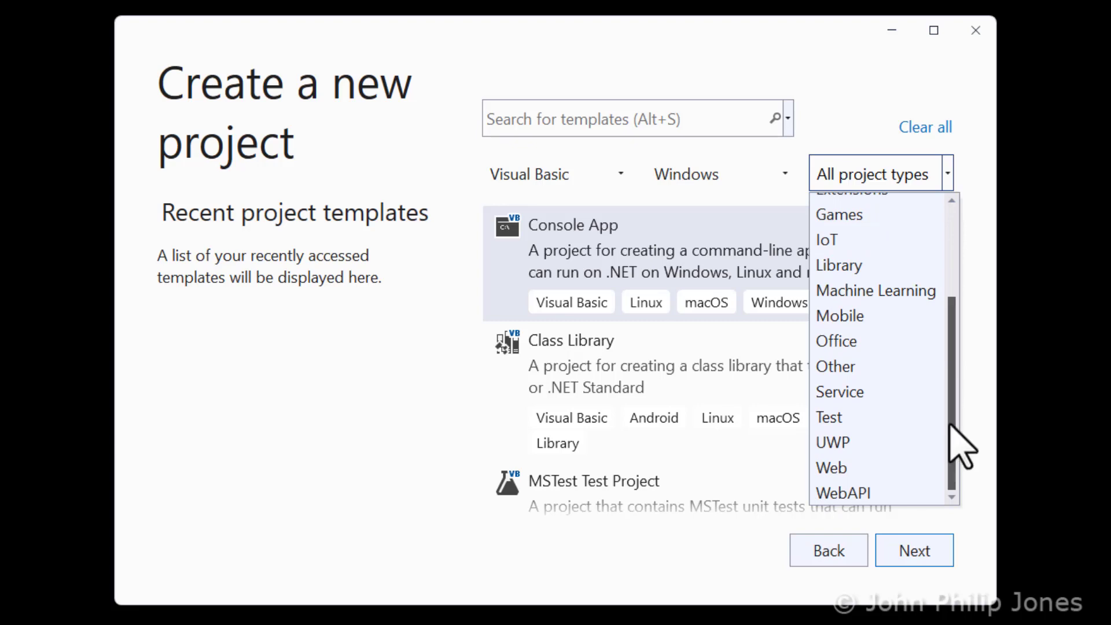
pyautogui.moveTo(960, 383)
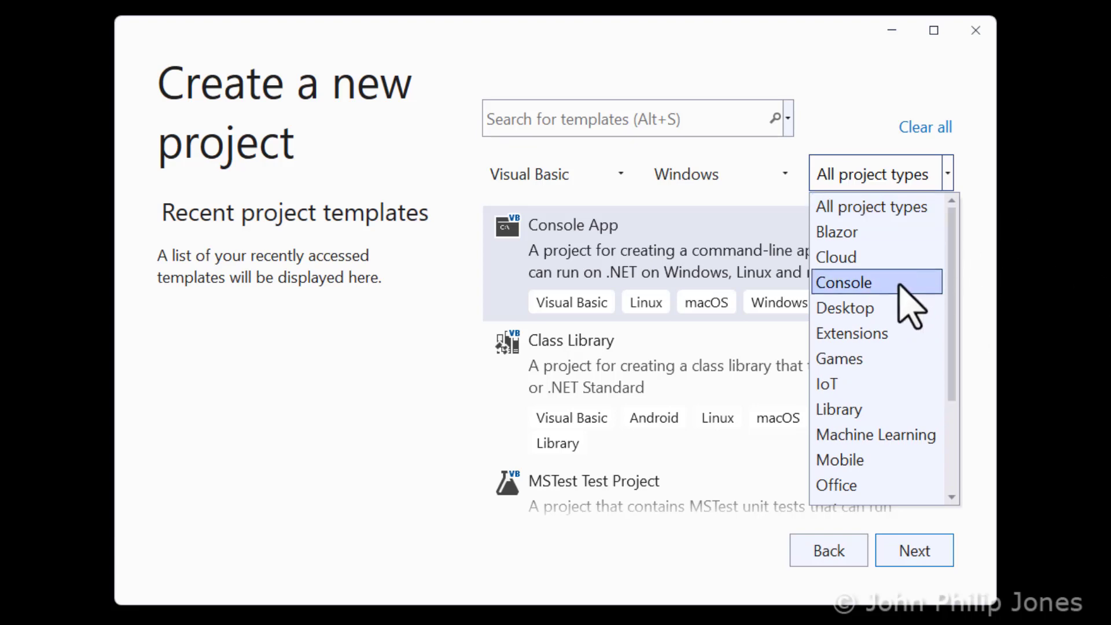
pyautogui.moveTo(875, 308)
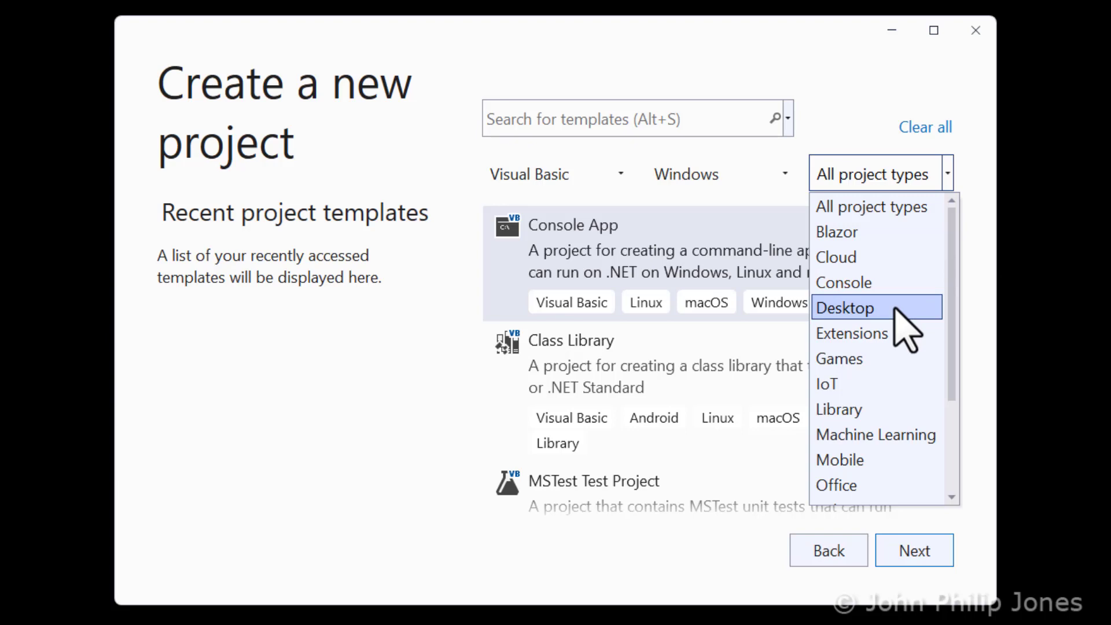
pyautogui.moveTo(901, 333)
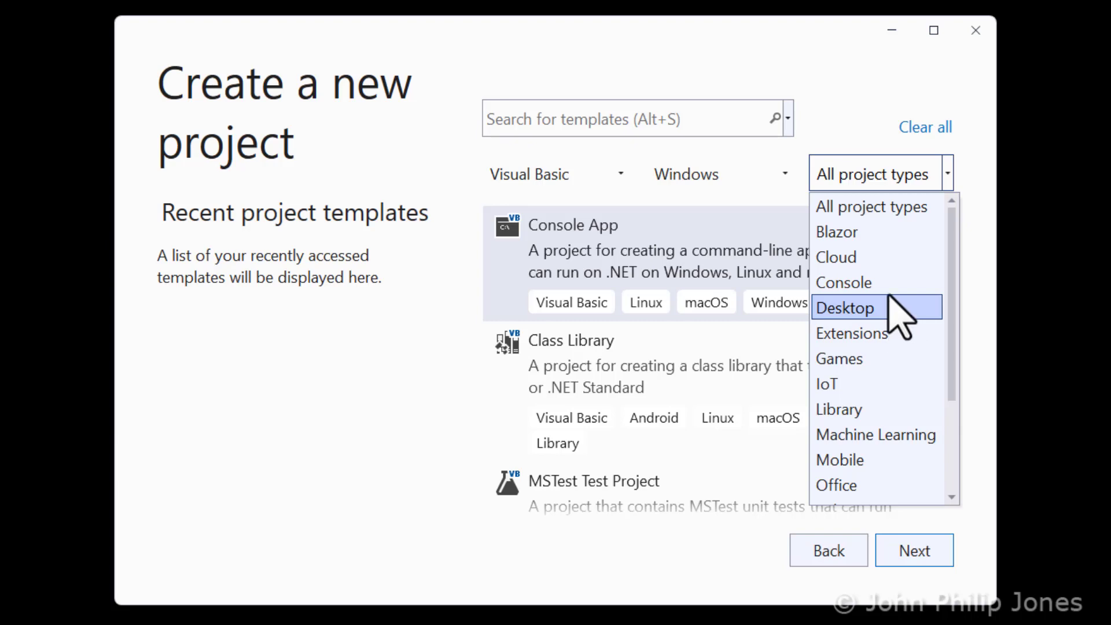
pyautogui.moveTo(871, 283)
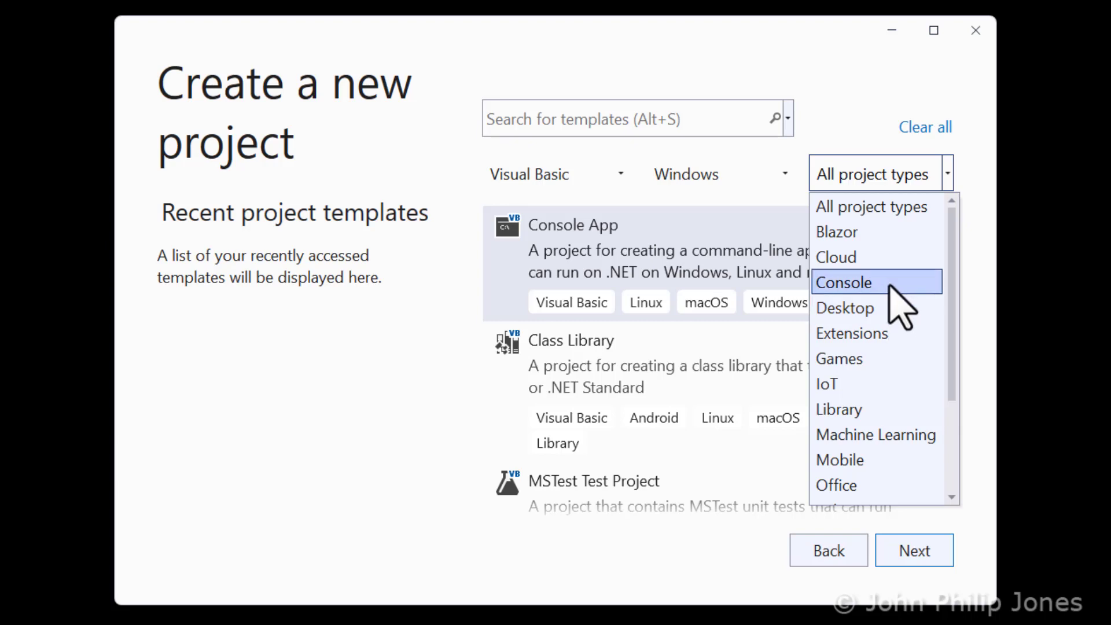
pyautogui.moveTo(871, 308)
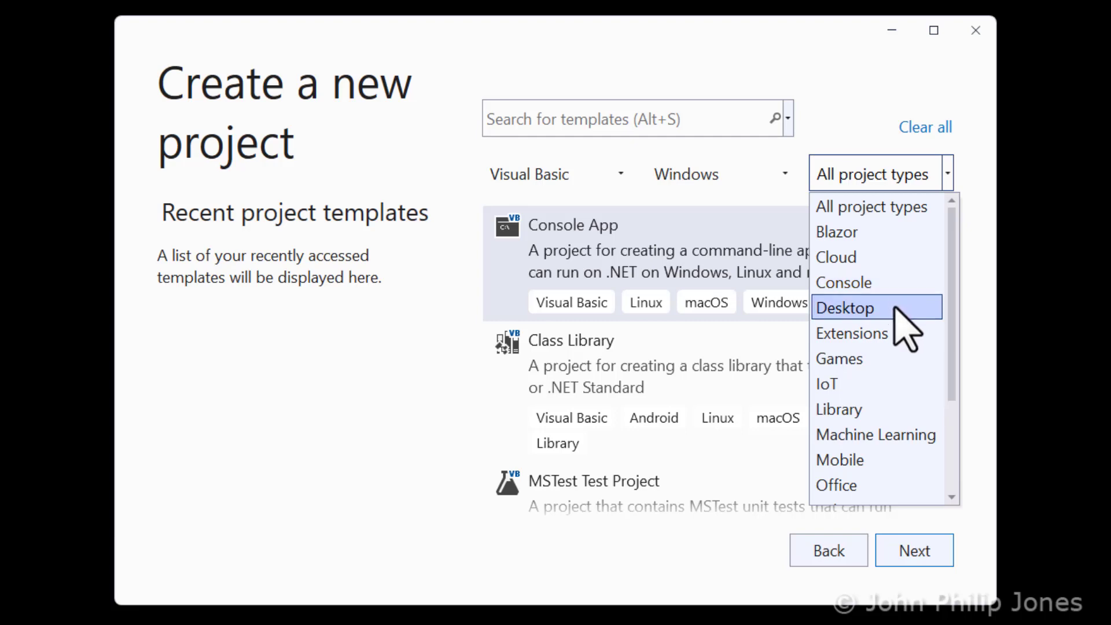
pyautogui.moveTo(878, 283)
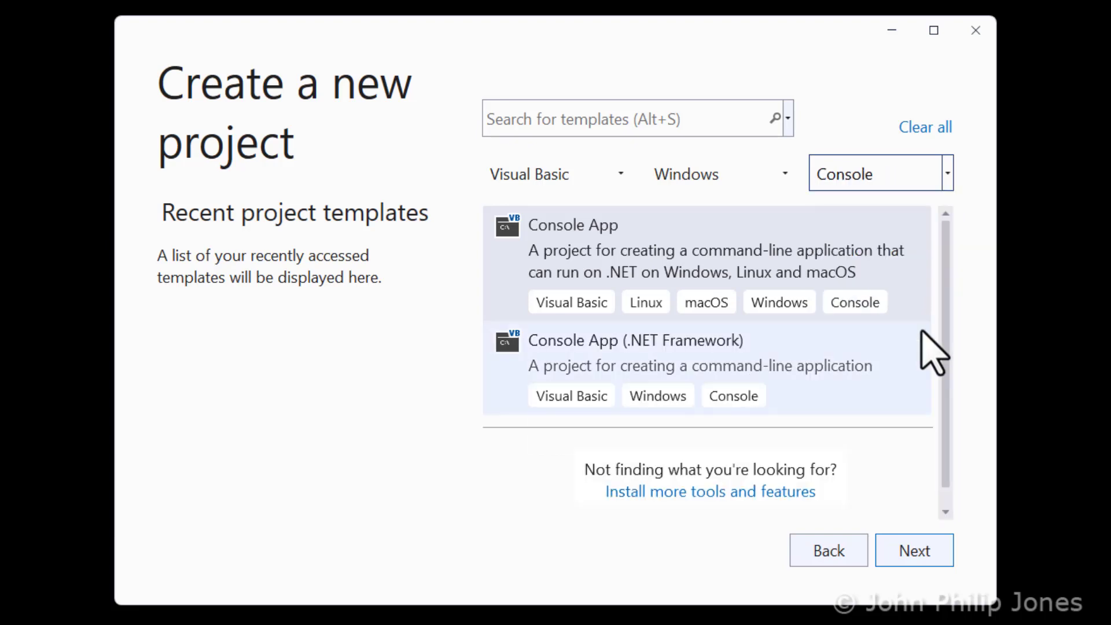
# Step: Select the Console App (.NET Framework) template for the new Visual Basic project
pyautogui.scroll(-3)
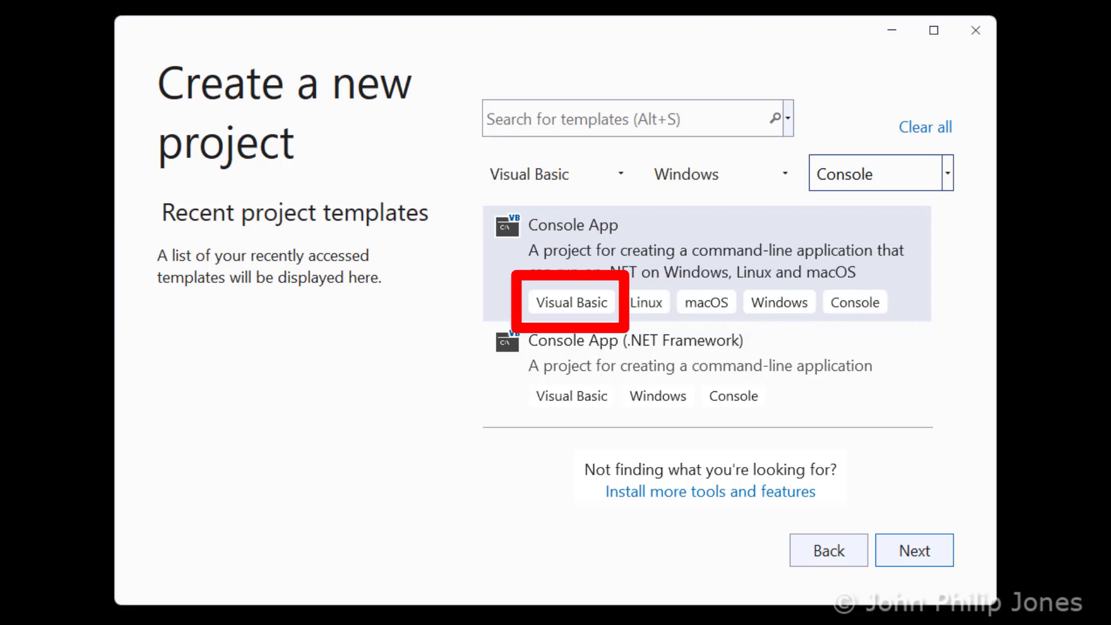
pyautogui.moveTo(645, 302)
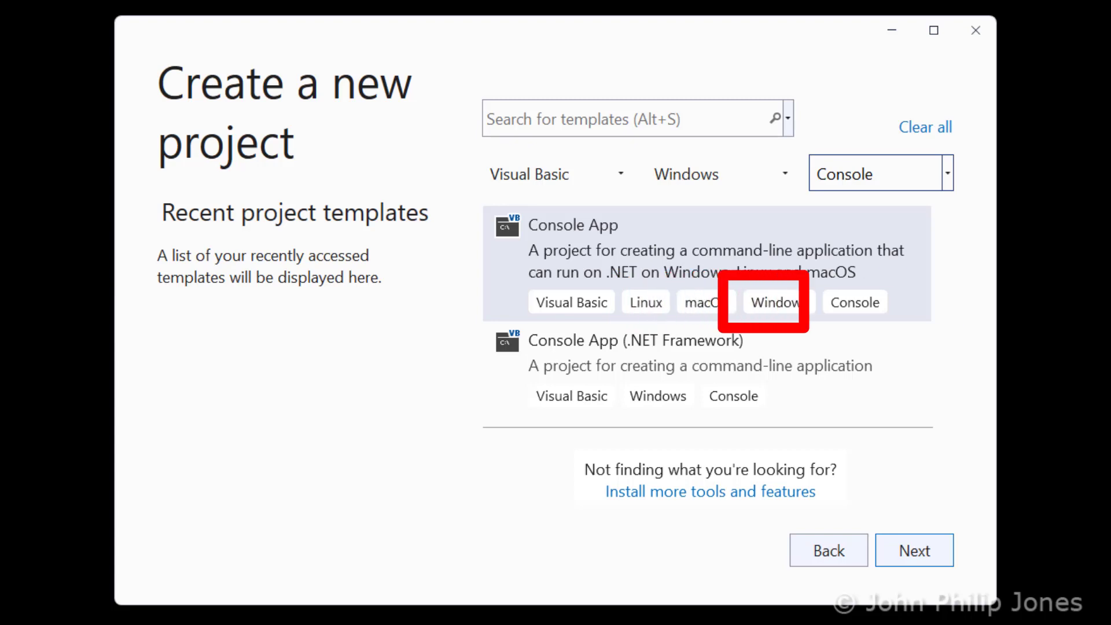
pyautogui.moveTo(854, 302)
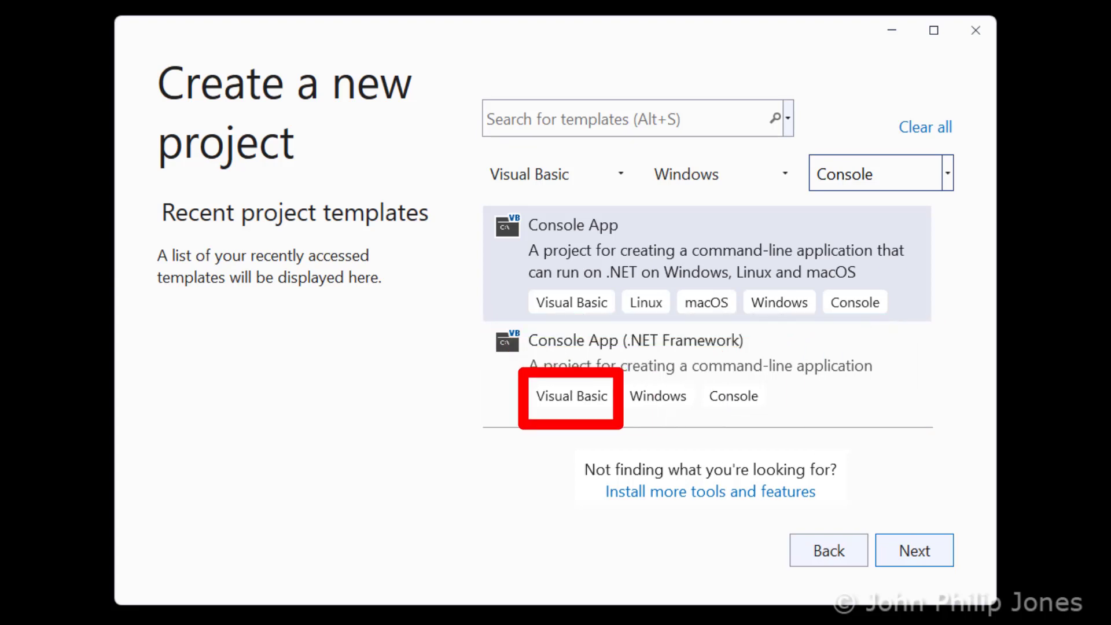
pyautogui.moveTo(657, 396)
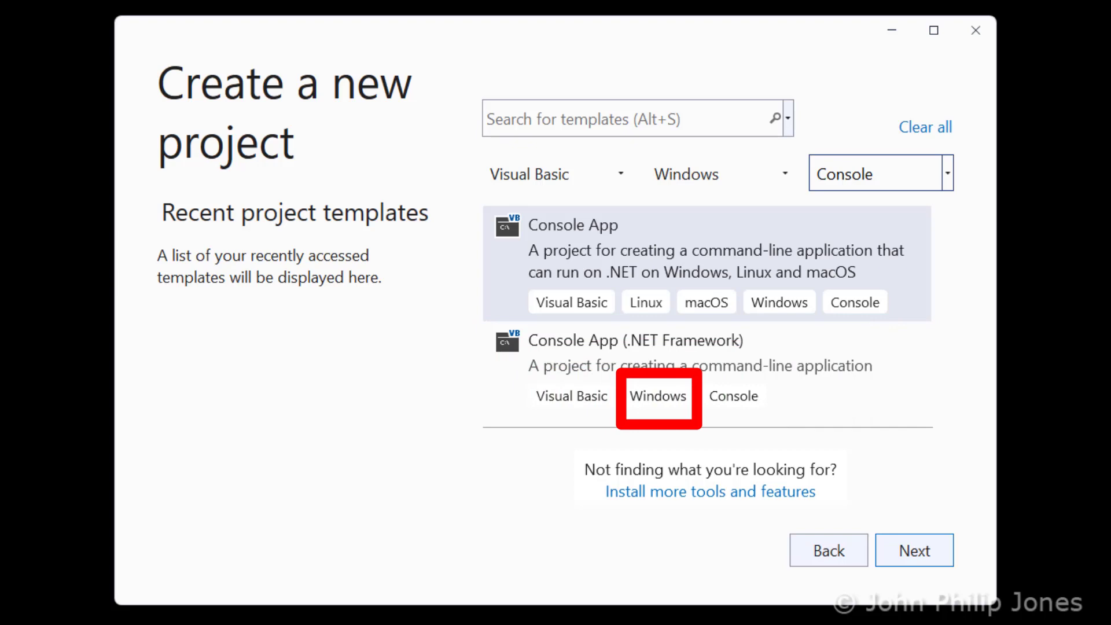
pyautogui.moveTo(733, 395)
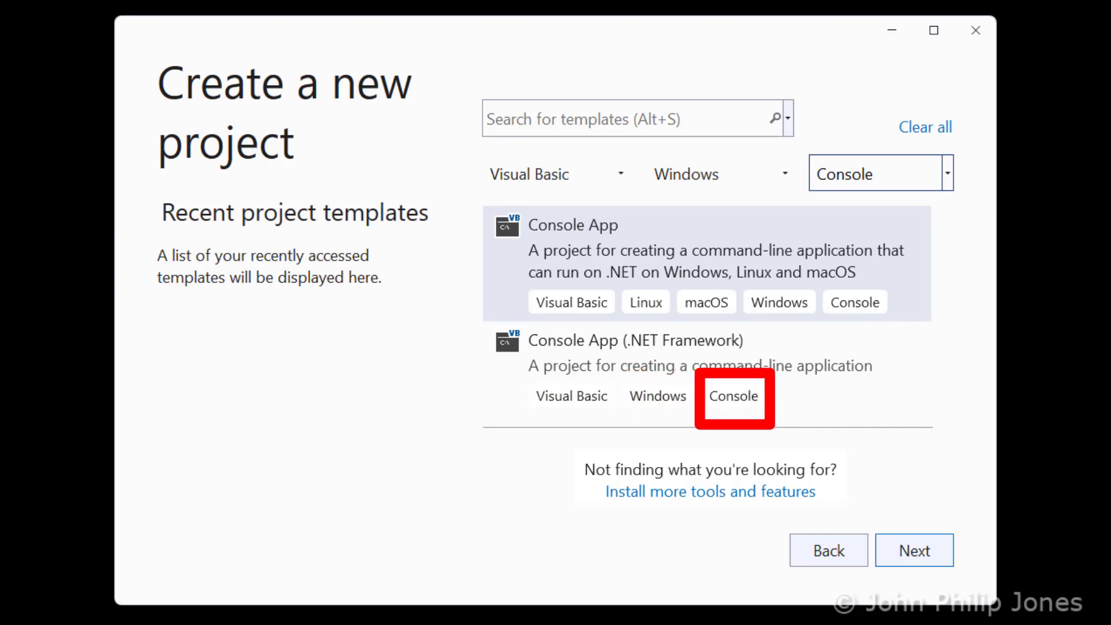
pyautogui.click(702, 367)
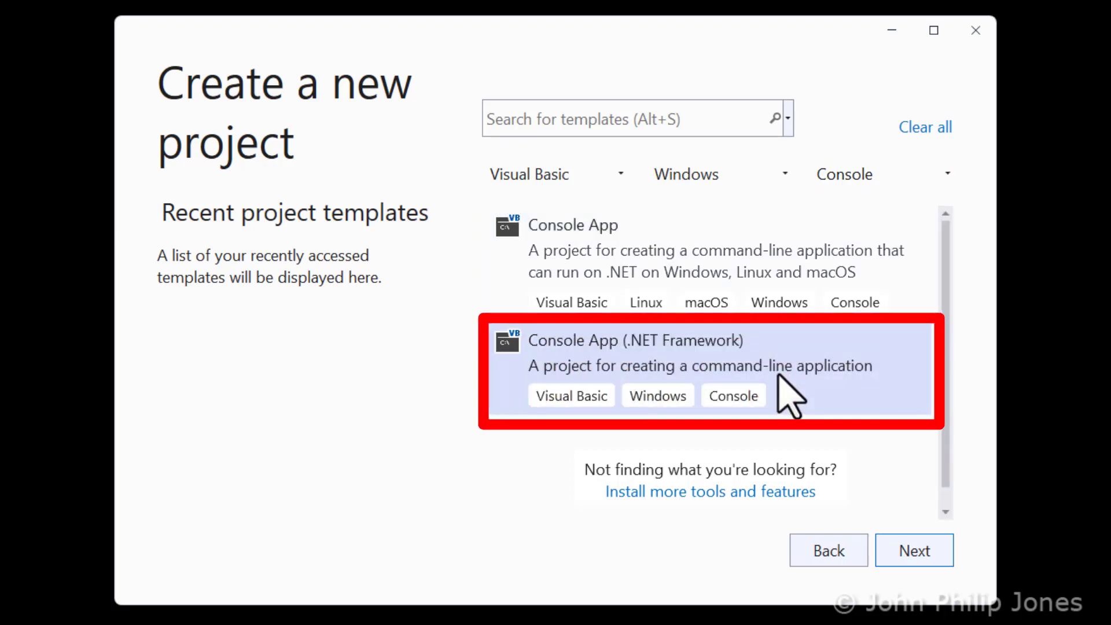
pyautogui.moveTo(914, 550)
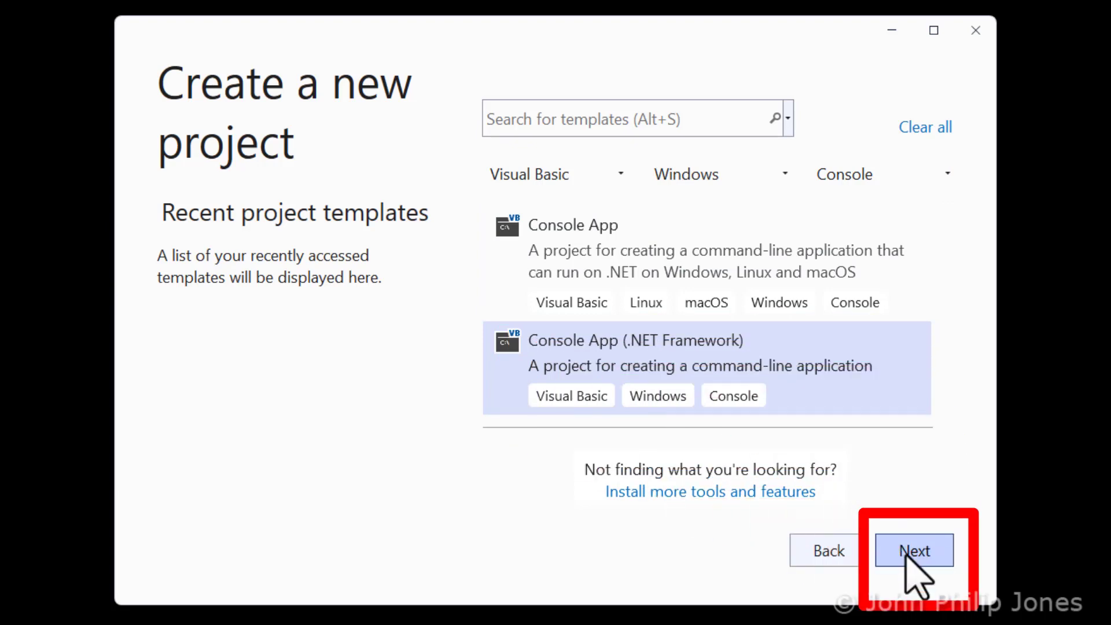
# Step: Proceed to Configure your new project and enter GreenhouseTemperatures as the project name
pyautogui.click(913, 551)
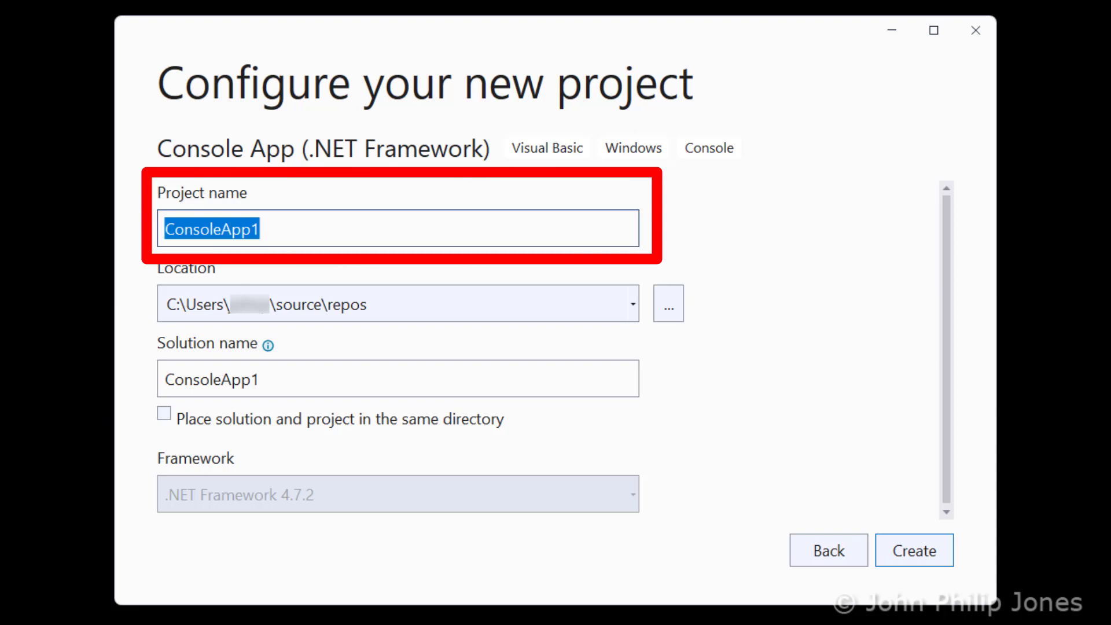
pyautogui.write('GreenhouseTemperatures')
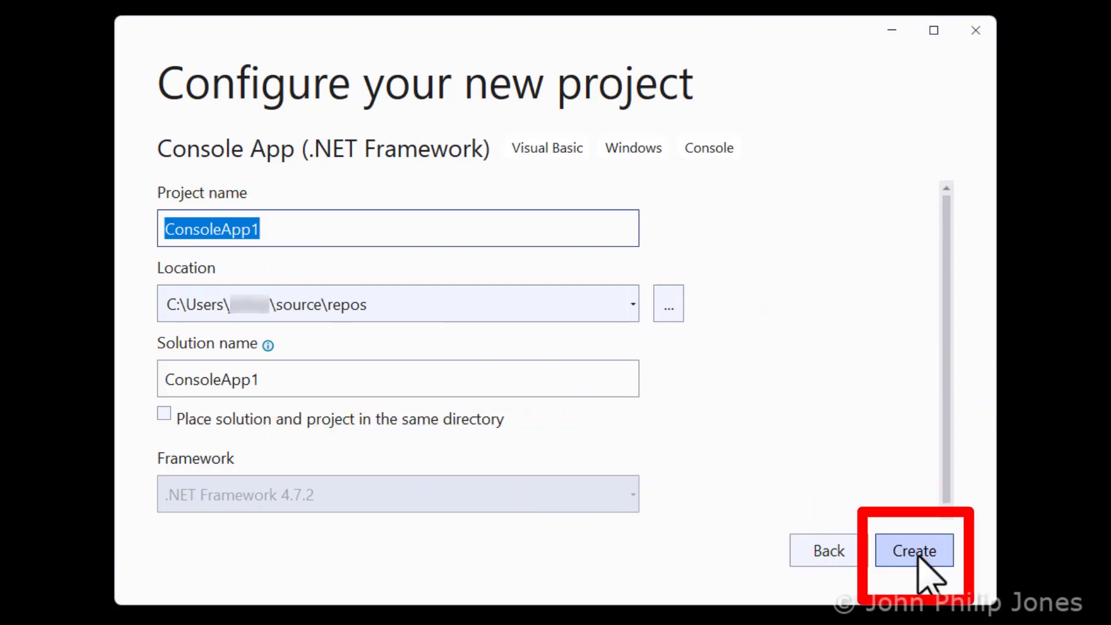
# Step: Create the ConsoleApp1 project, generating Module1.vb with the Hello World Sub Main
pyautogui.click(914, 549)
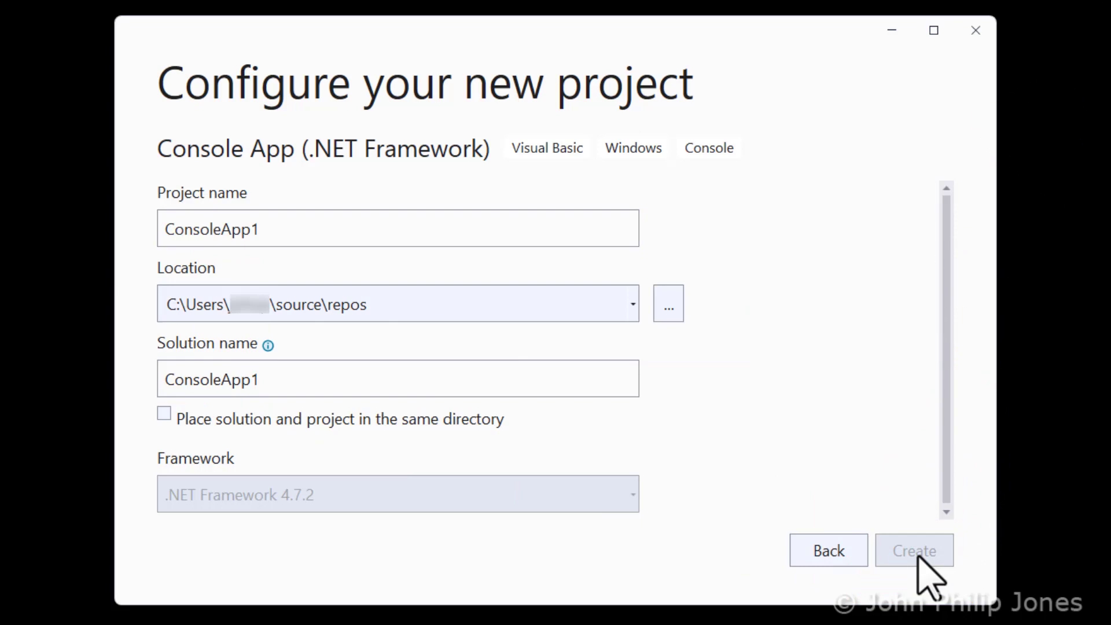
pyautogui.click(914, 550)
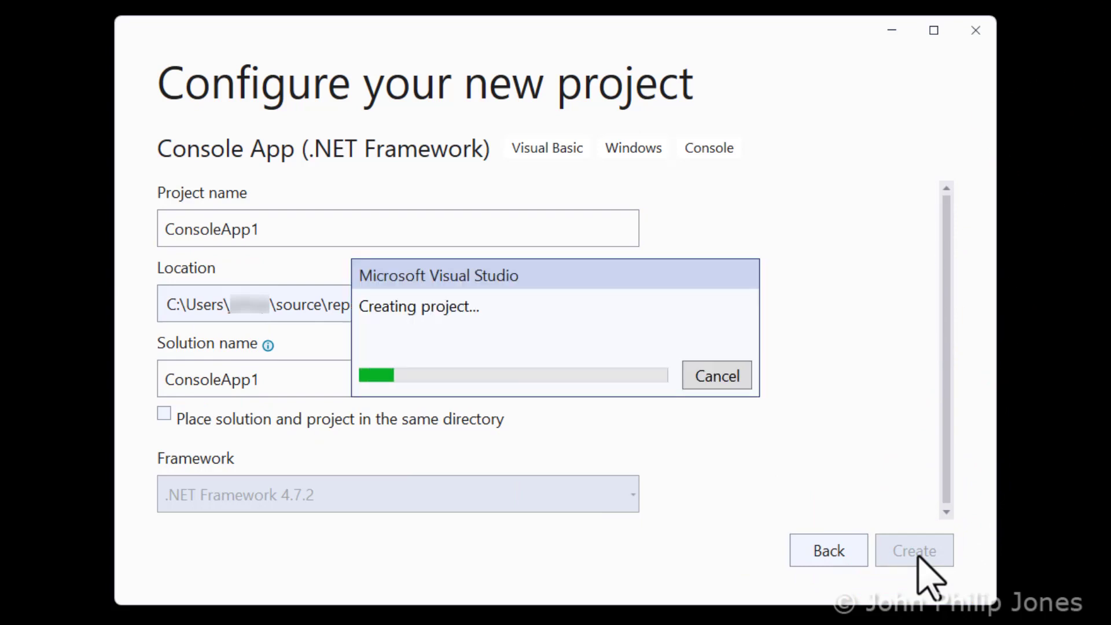
pyautogui.click(913, 550)
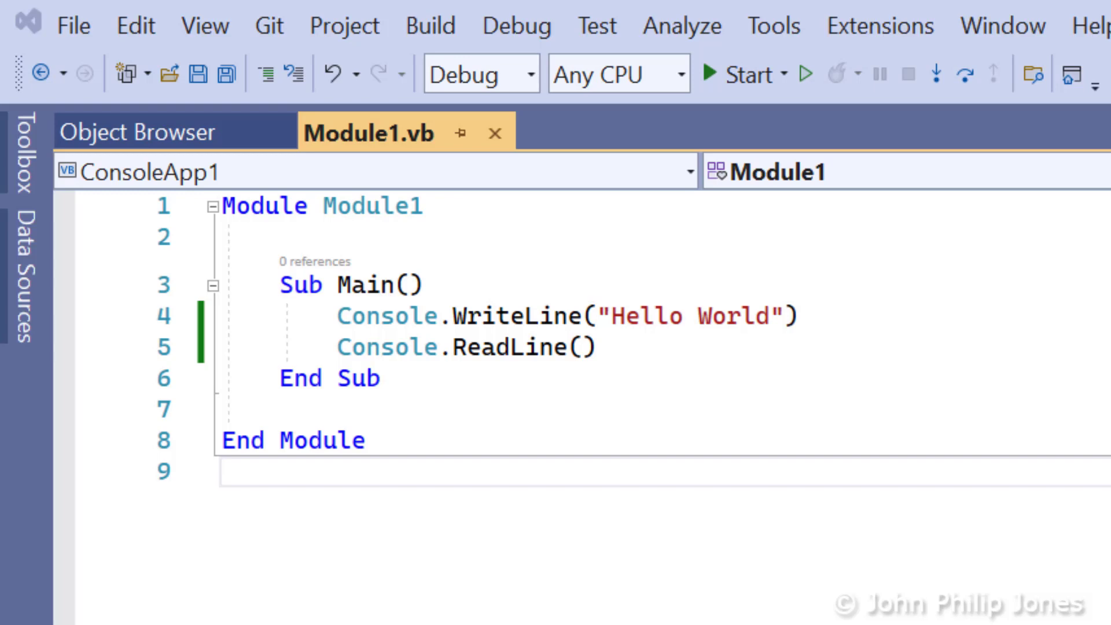
pyautogui.moveTo(740, 74)
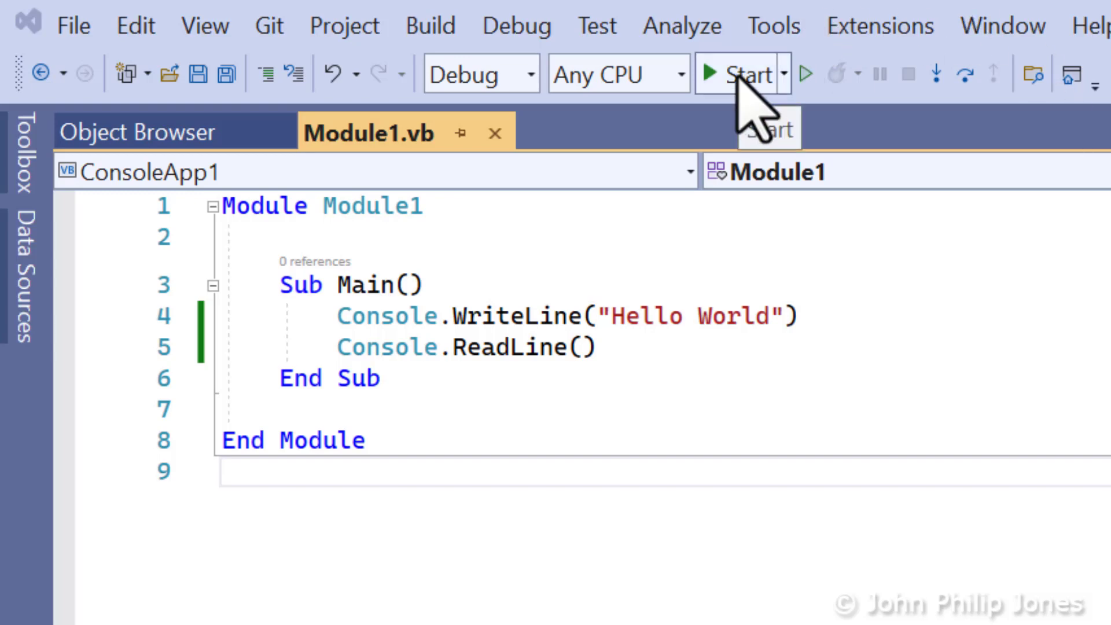
# Step: Run the Hello World program from the toolbar, then stop the running console
pyautogui.click(740, 74)
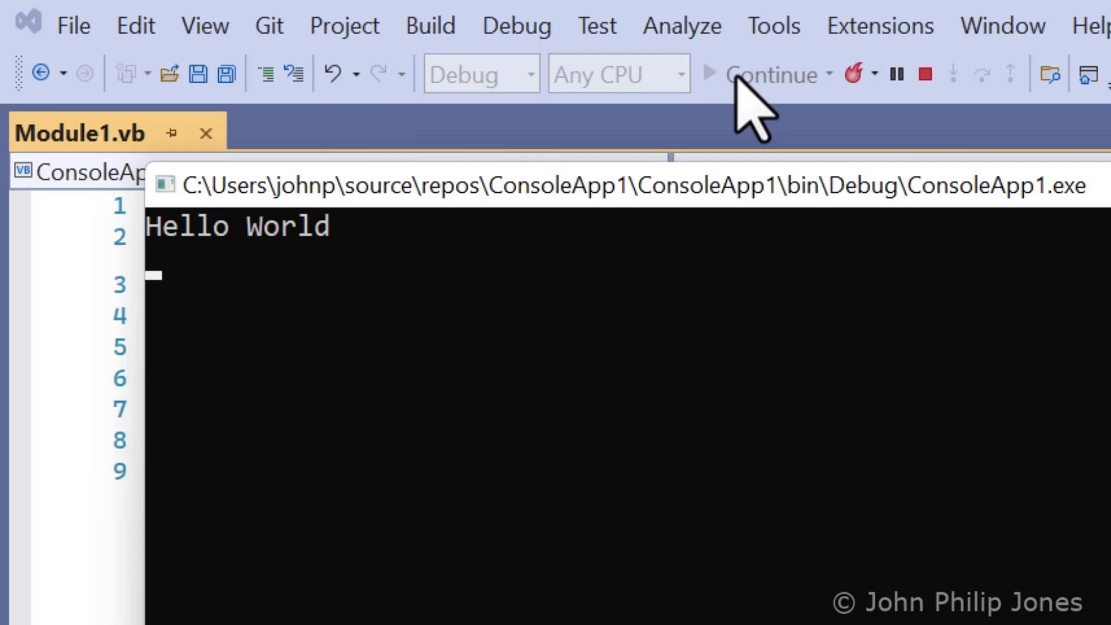
pyautogui.click(920, 74)
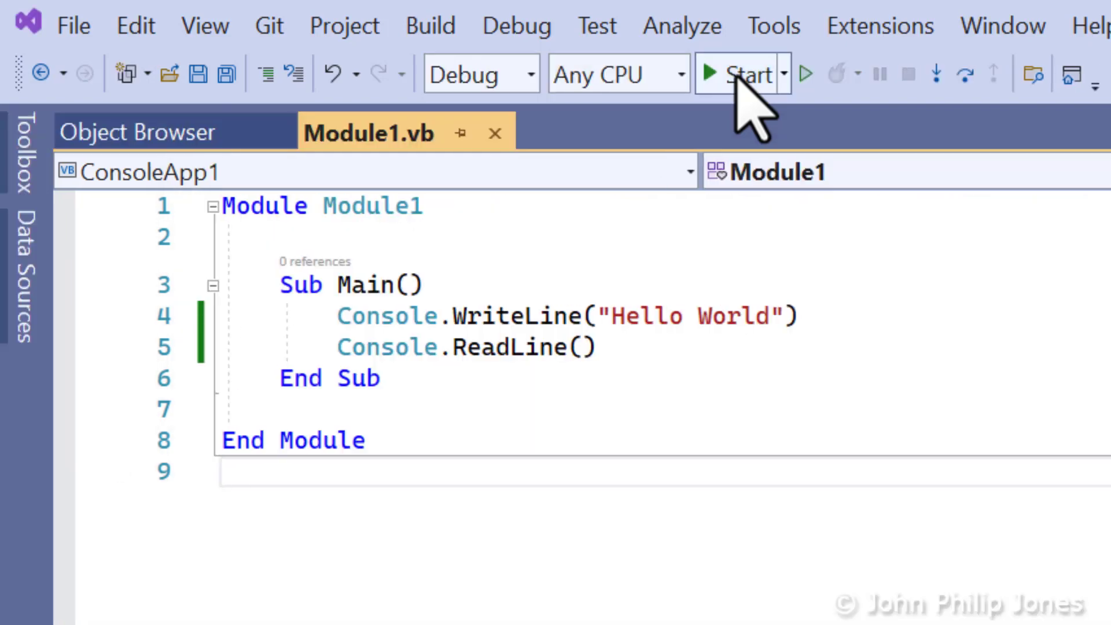
# Step: Return focus to the Module1.vb code editor after the console closes
pyautogui.click(227, 472)
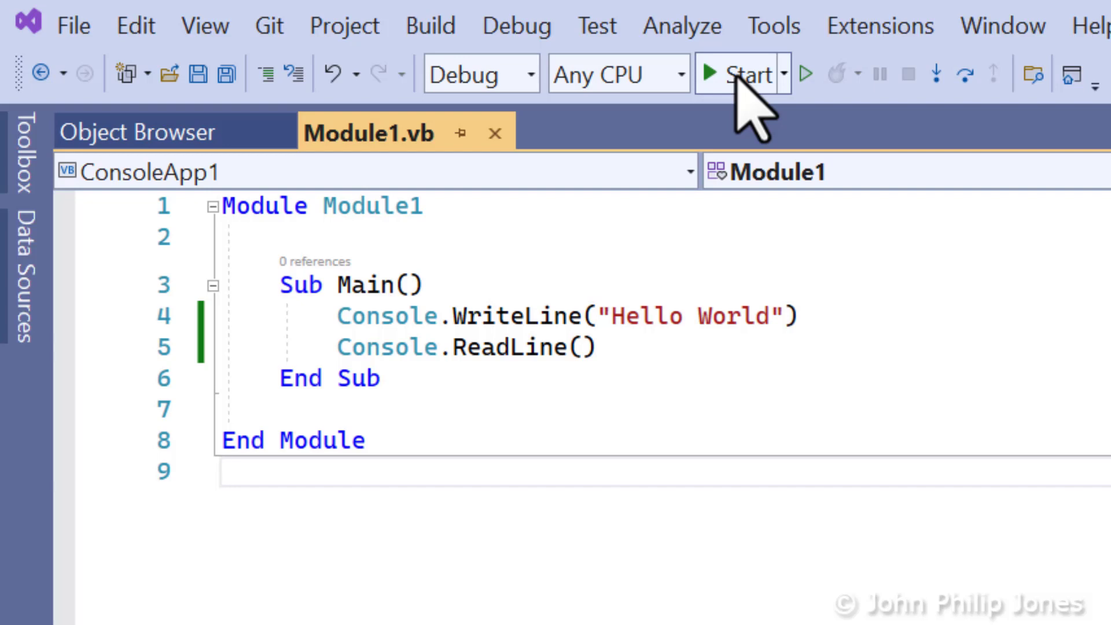
pyautogui.click(224, 472)
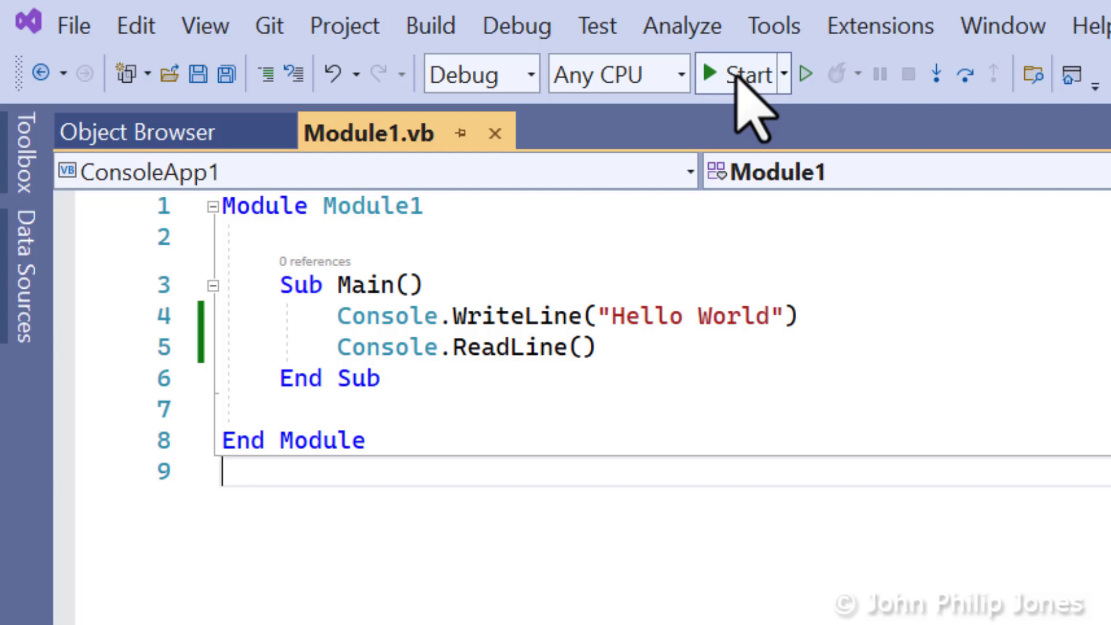